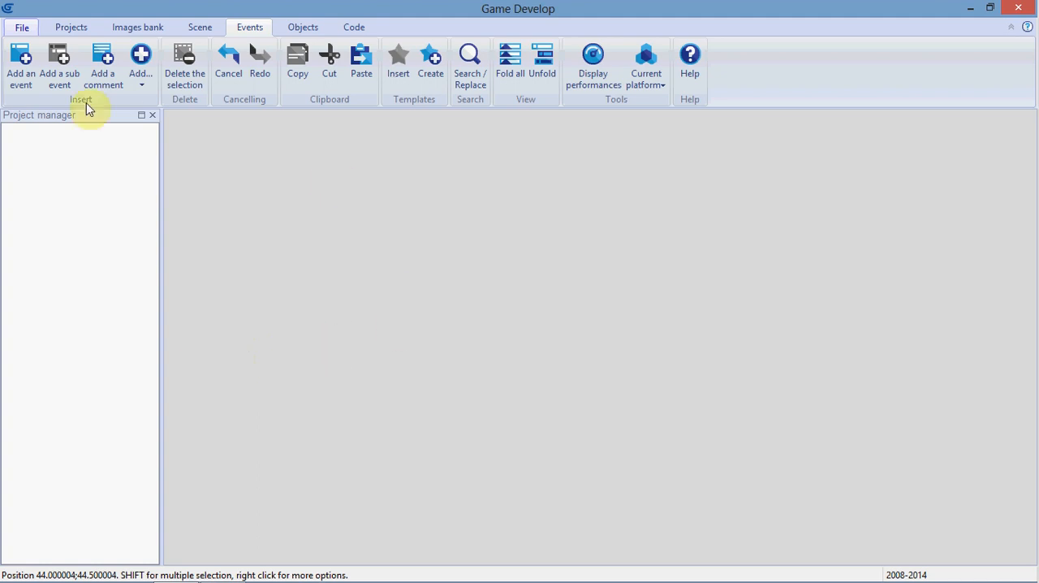
Step: Create a new project and add a sprite object using ball.png in its first animation
left_click(26, 26)
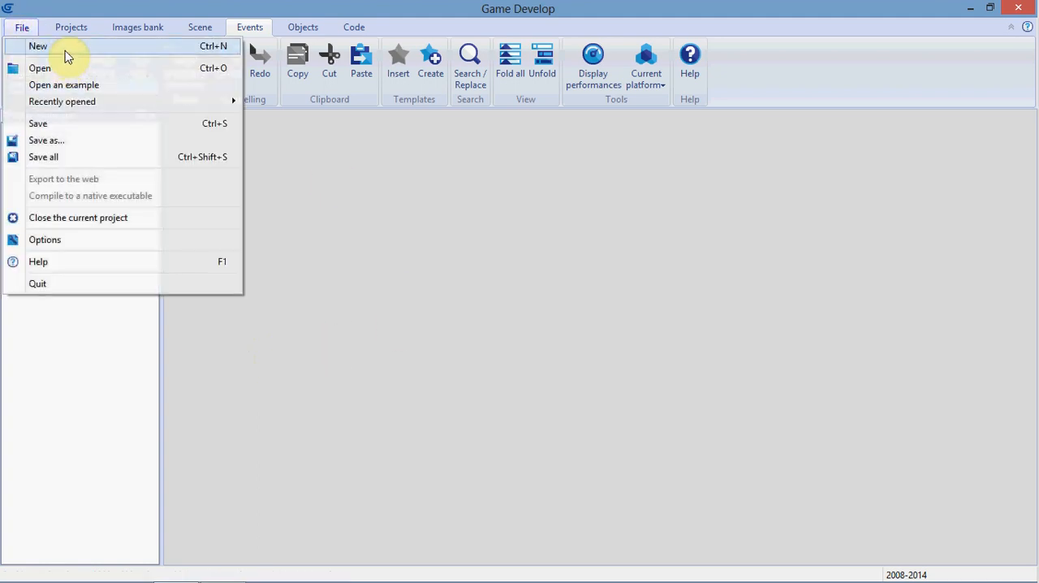
left_click(37, 46)
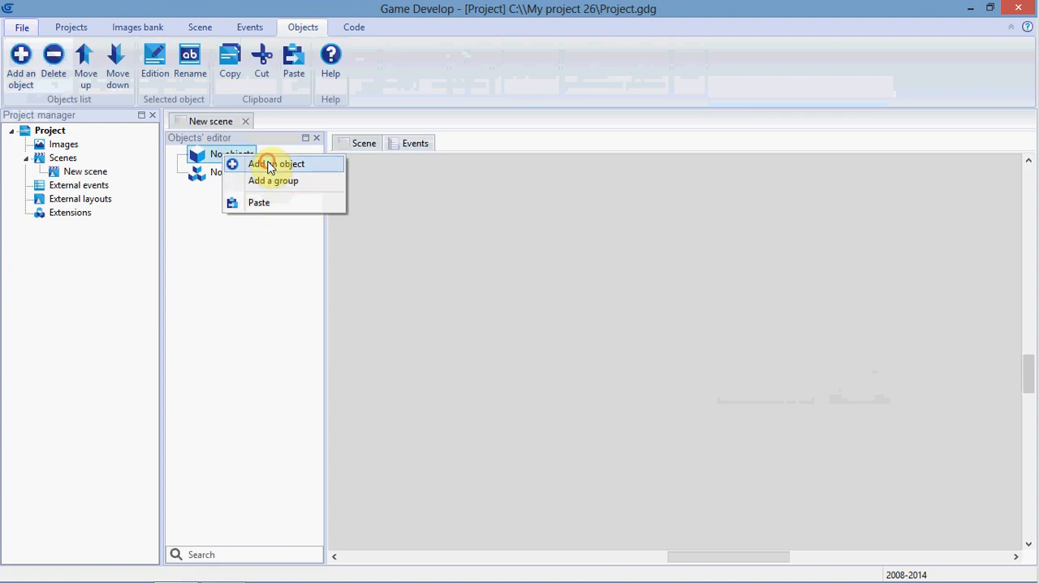
left_click(276, 162)
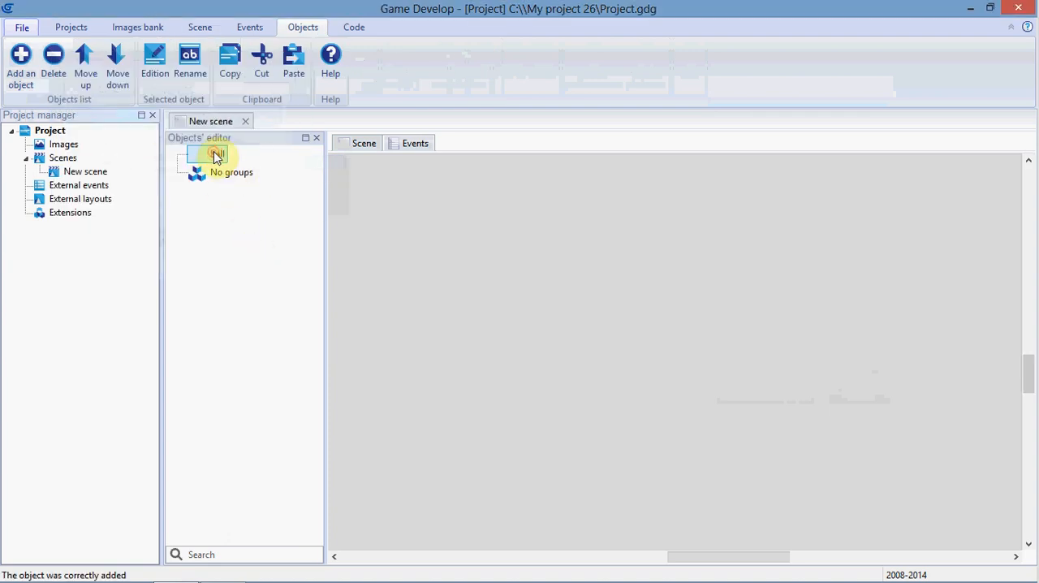
double_click(213, 154)
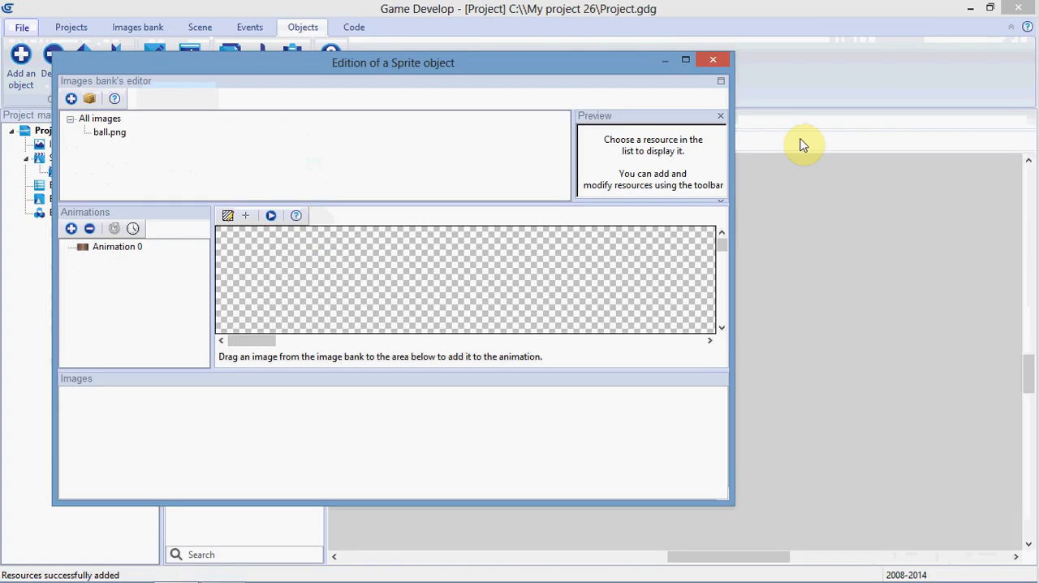
left_click(109, 132)
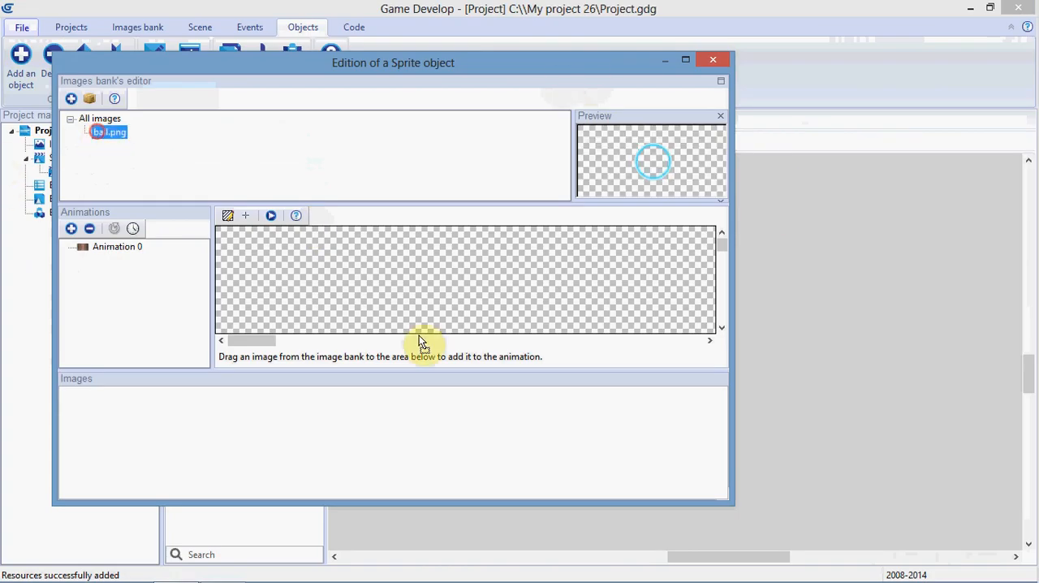
left_click(711, 59)
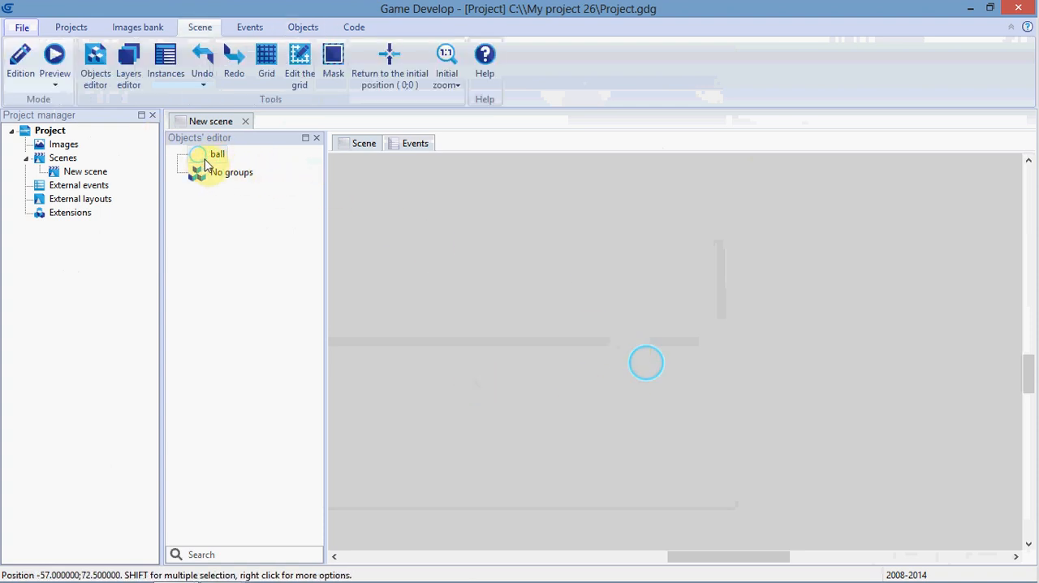
Step: Add a Text object, enable its extension, and name it scoreboard
right_click(216, 155)
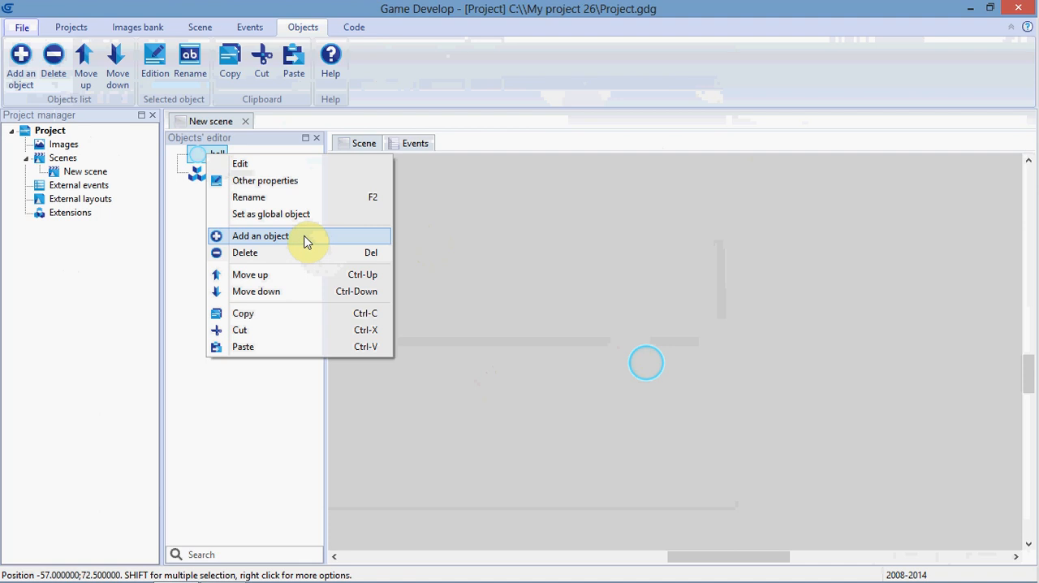
left_click(259, 235)
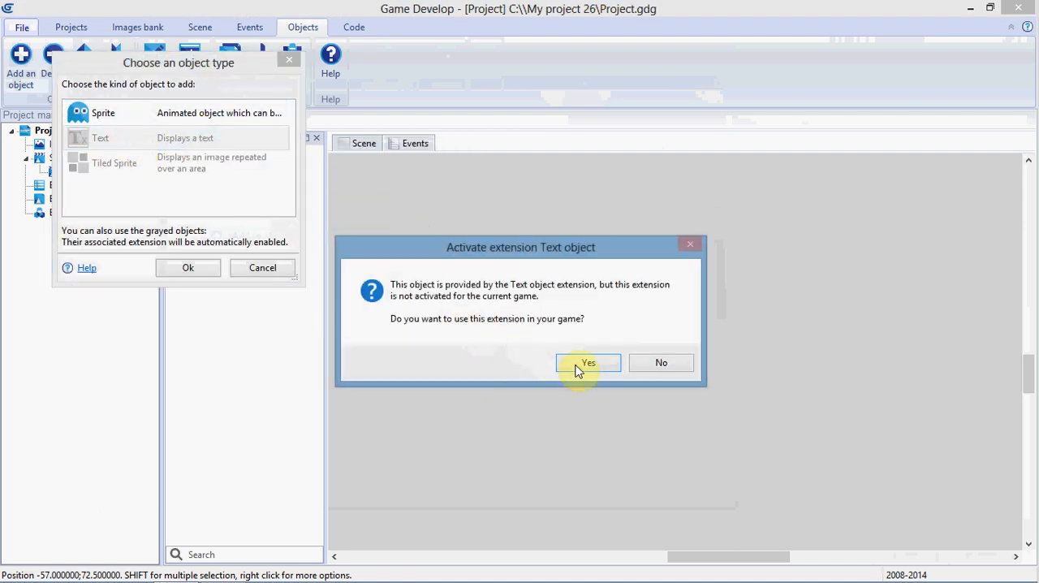
left_click(588, 362)
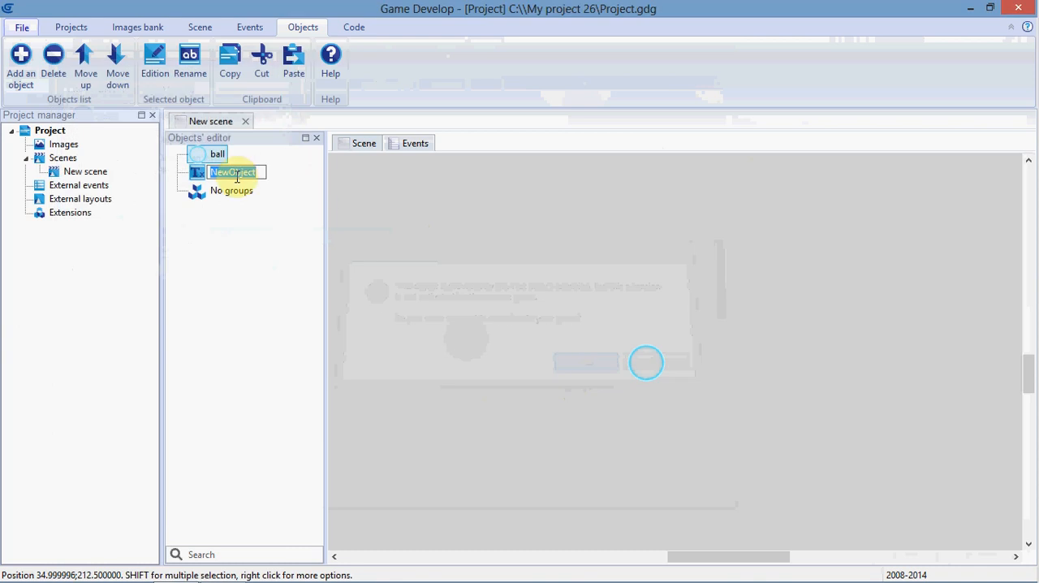
type("scoreboard")
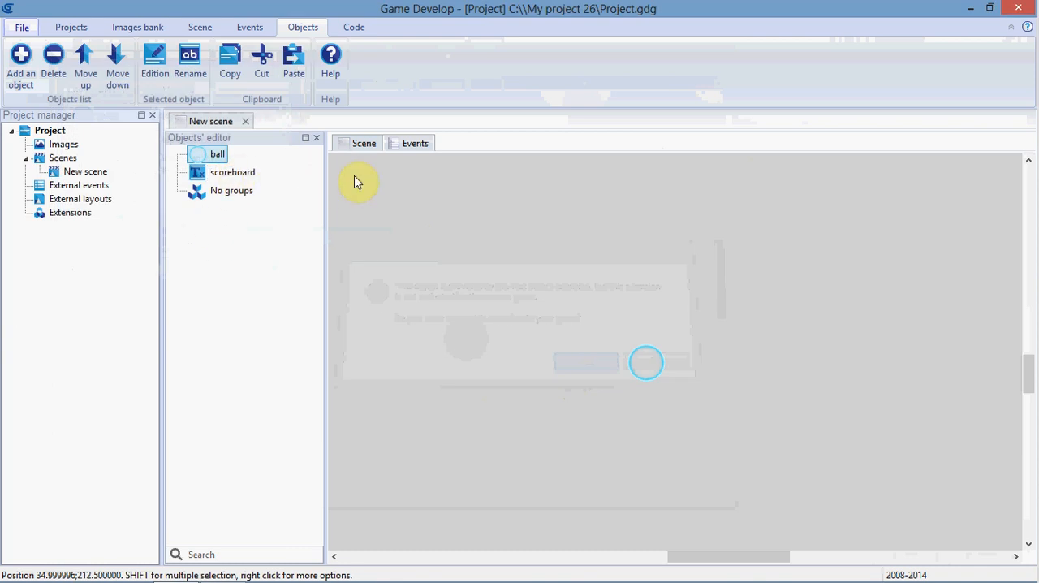
left_click(84, 172)
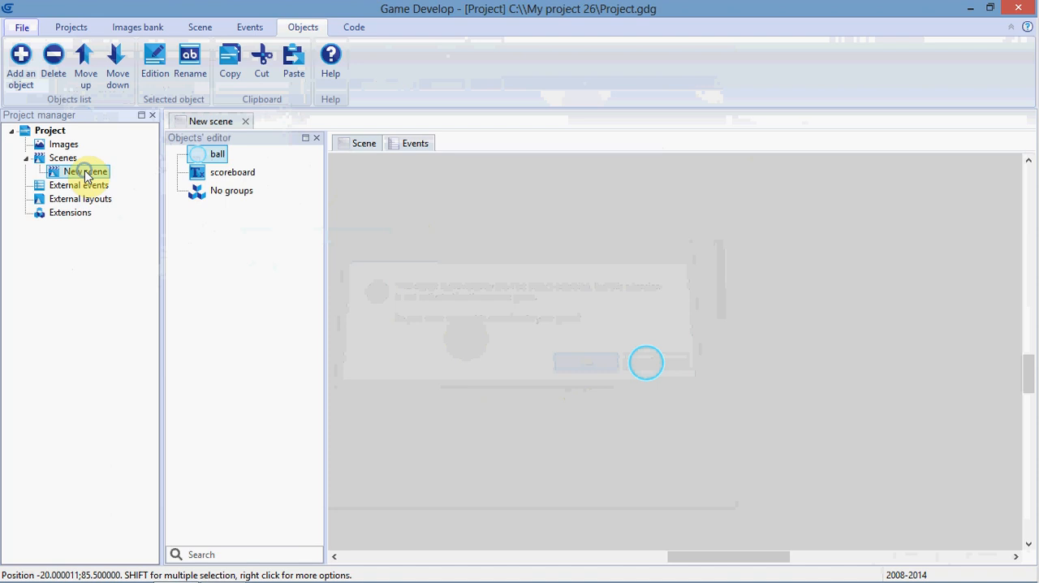
Step: Add a scene initial variable named playerscore with value 0 and save it
right_click(81, 172)
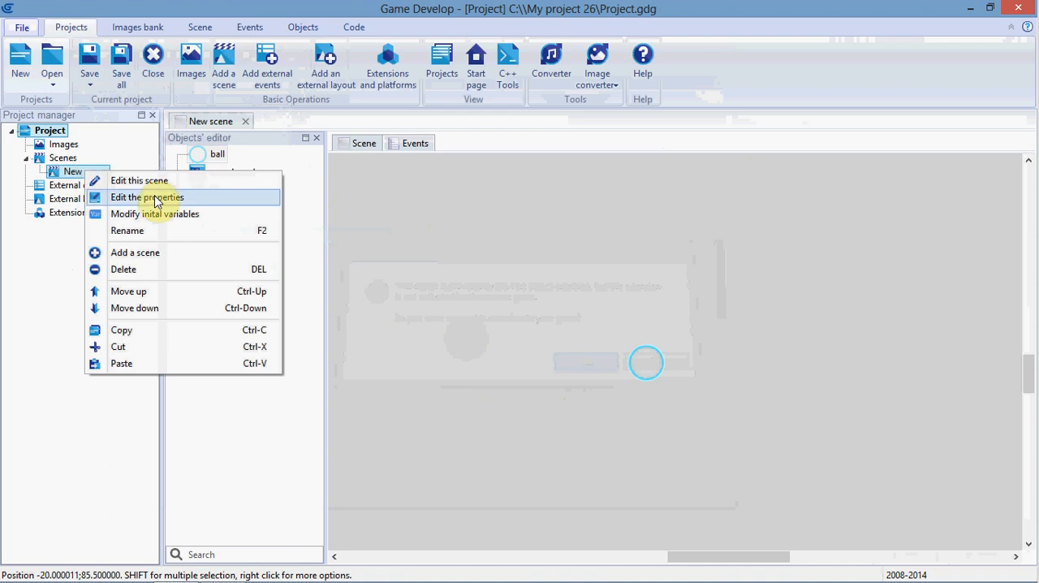
left_click(156, 214)
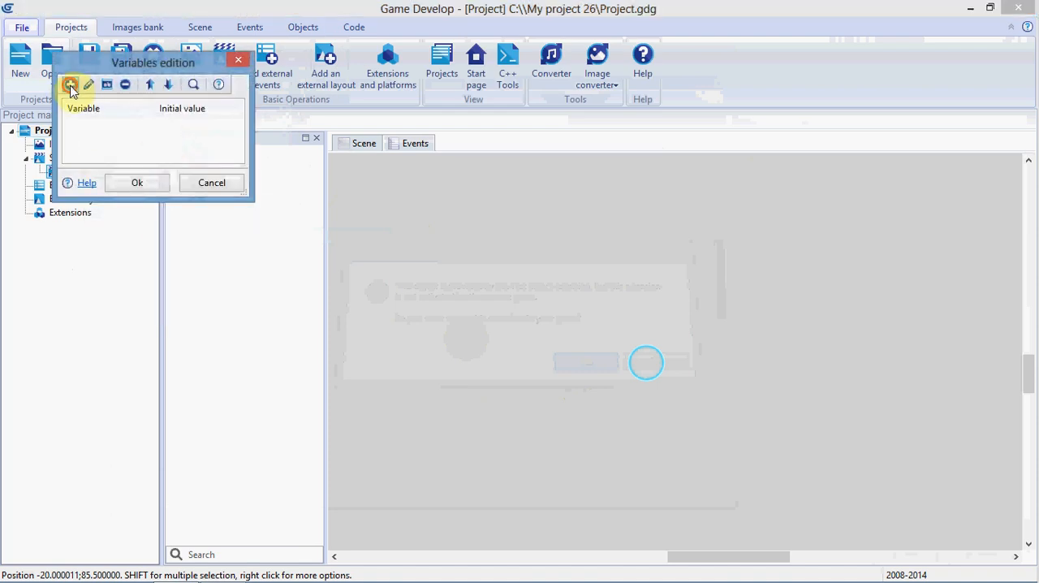
left_click(62, 83)
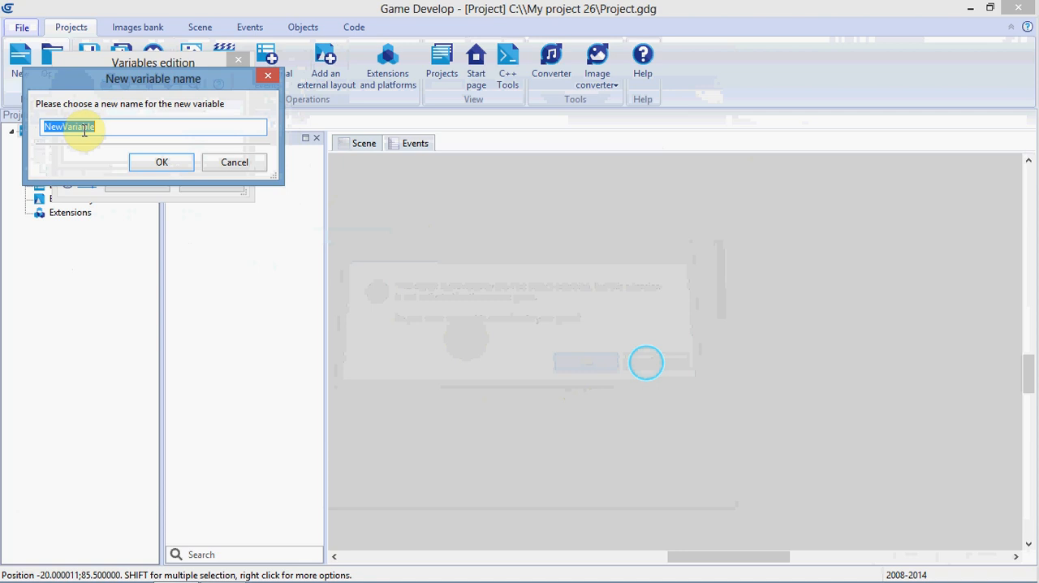
type("playerscore")
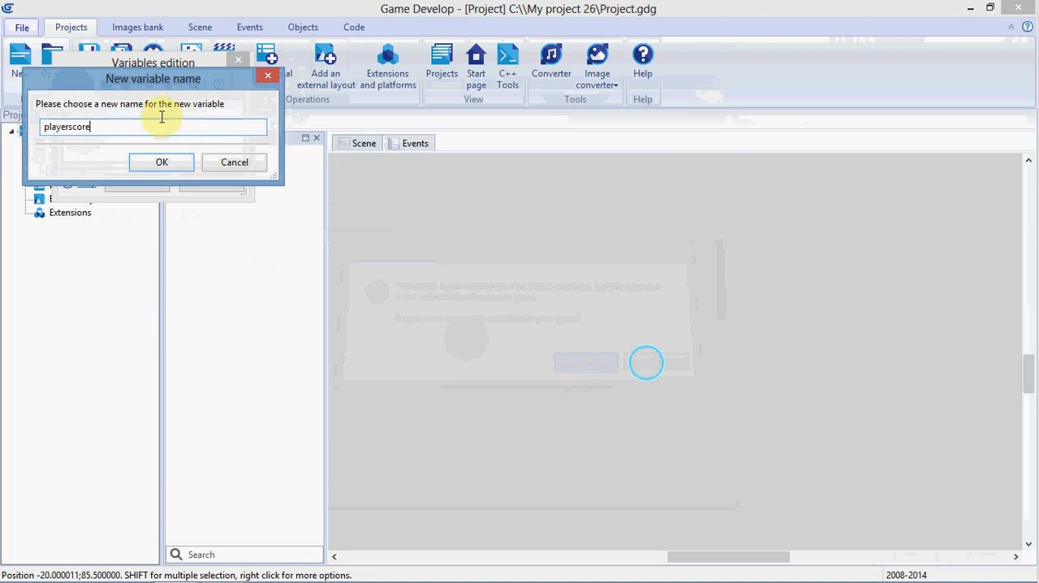
left_click(161, 160)
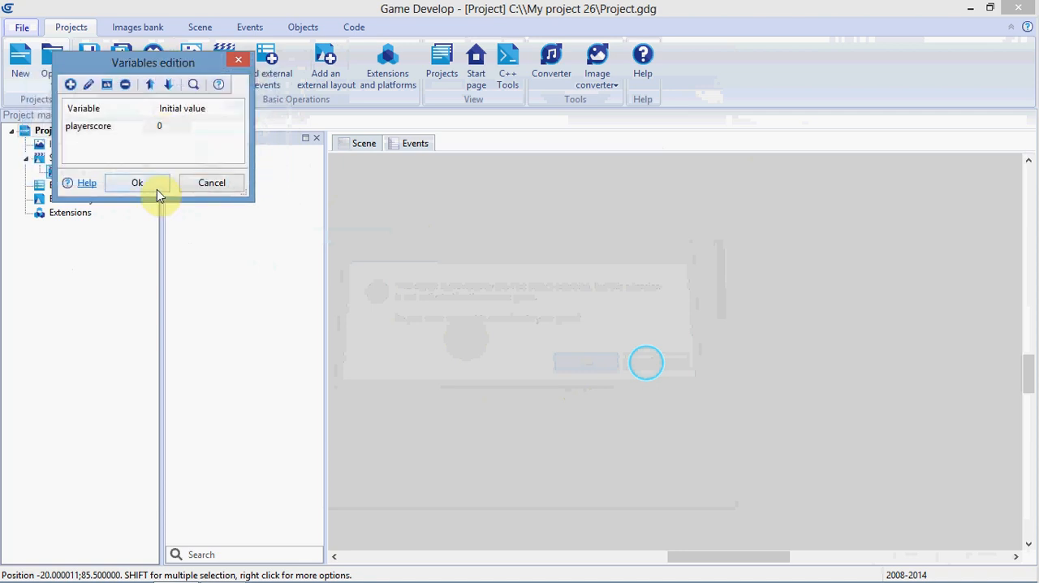
left_click(136, 182)
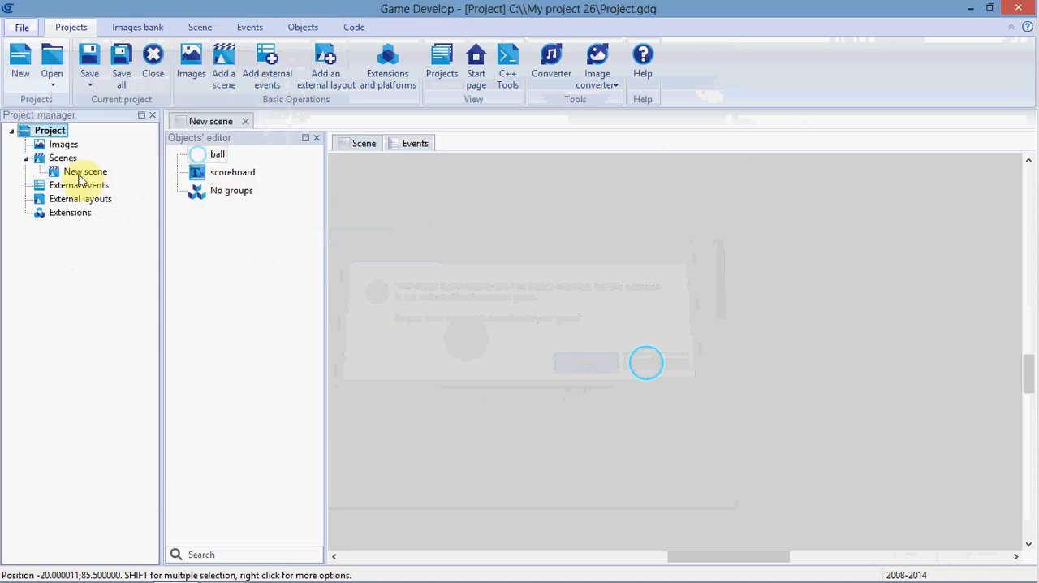
Step: Set New scene's background colour to black and switch to its events
double_click(84, 172)
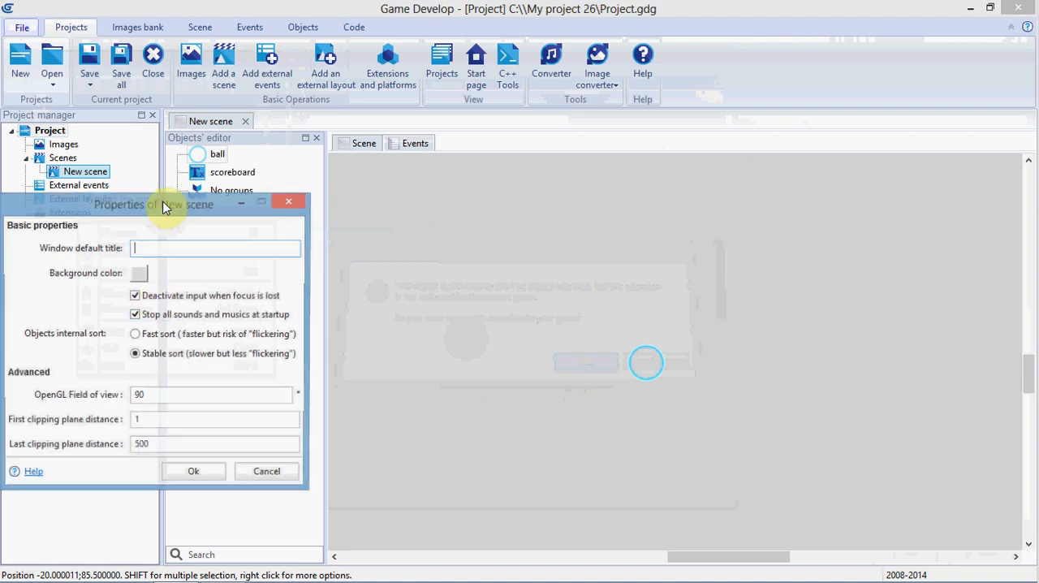
left_click(140, 273)
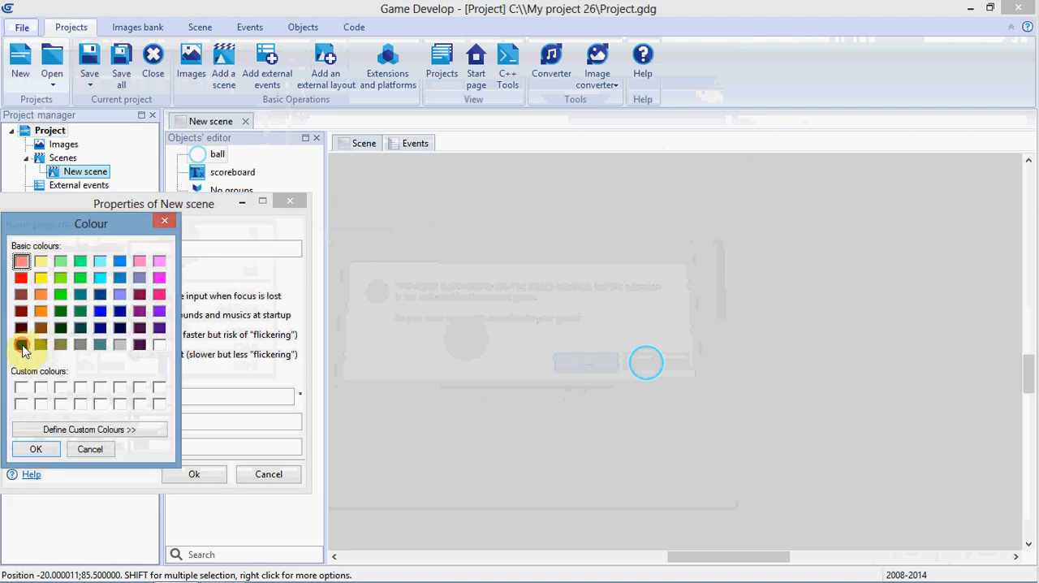
left_click(36, 448)
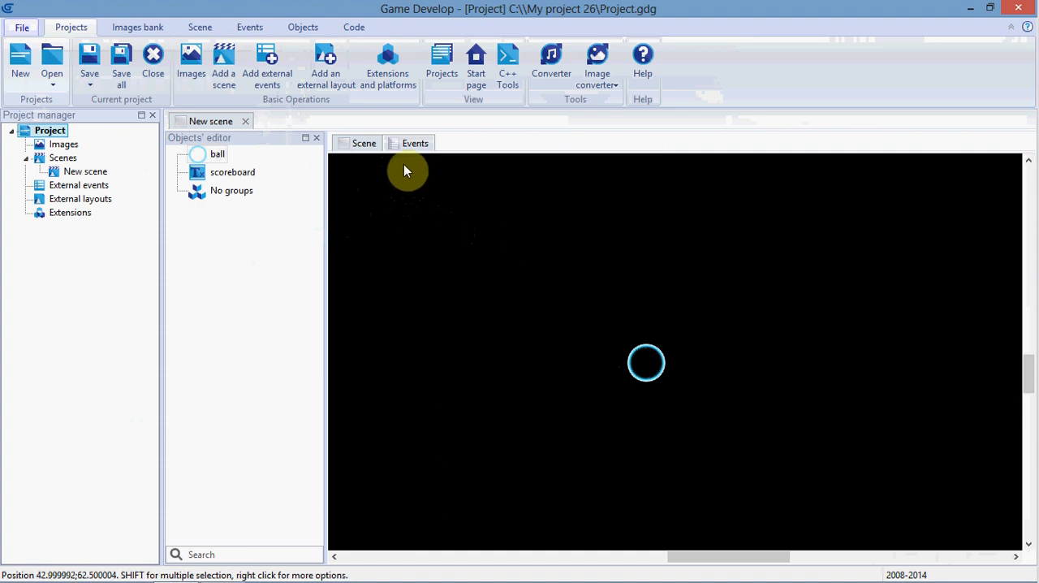
left_click(416, 143)
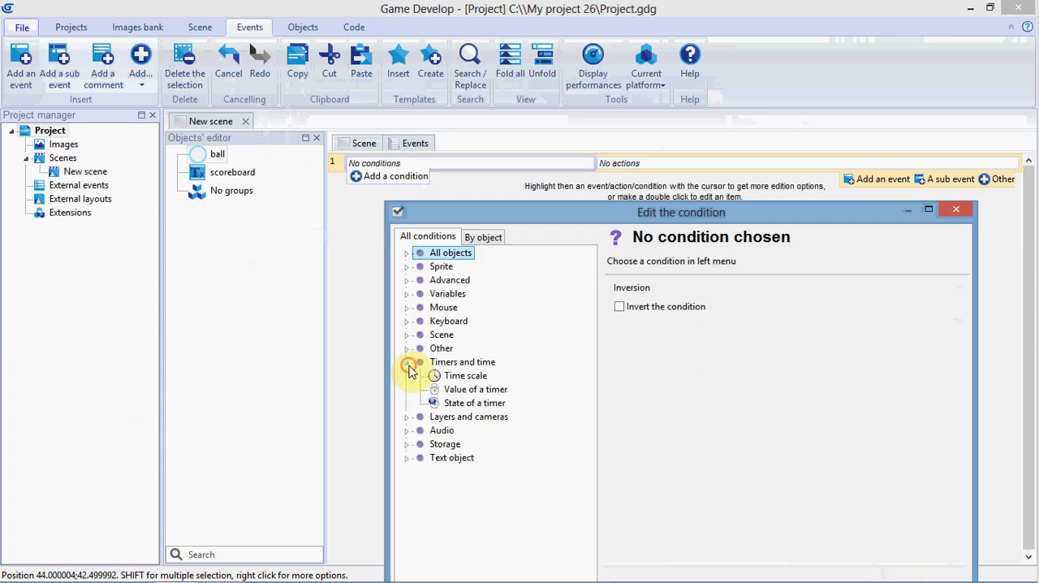
Step: Add a condition checking timer "scoretimer" is greater than 0.1 seconds
left_click(474, 389)
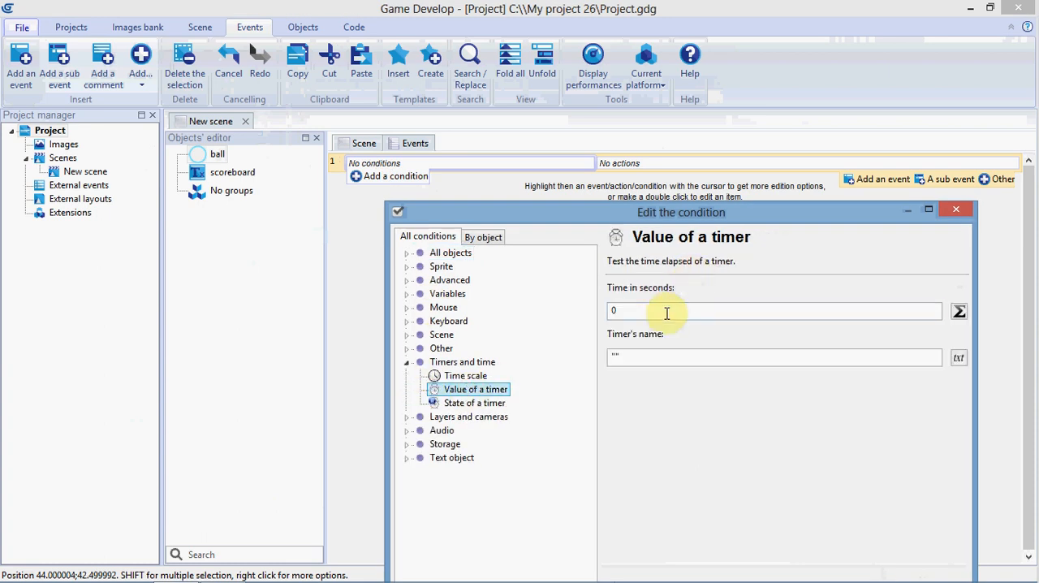
type("0.1")
type("scoretimer")
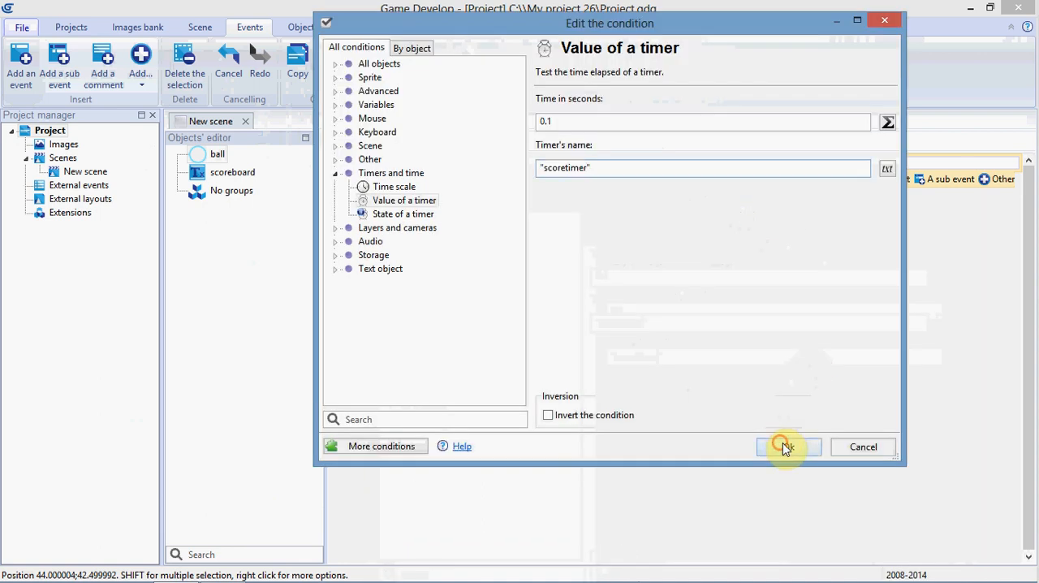
left_click(787, 448)
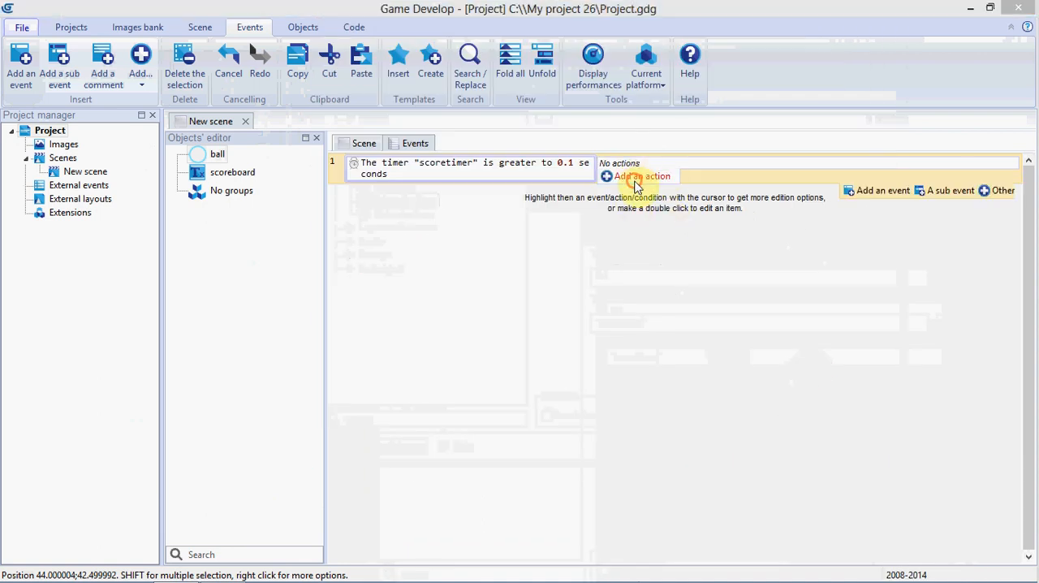
Step: Add an action resetting the "scoretimer" timer
left_click(641, 175)
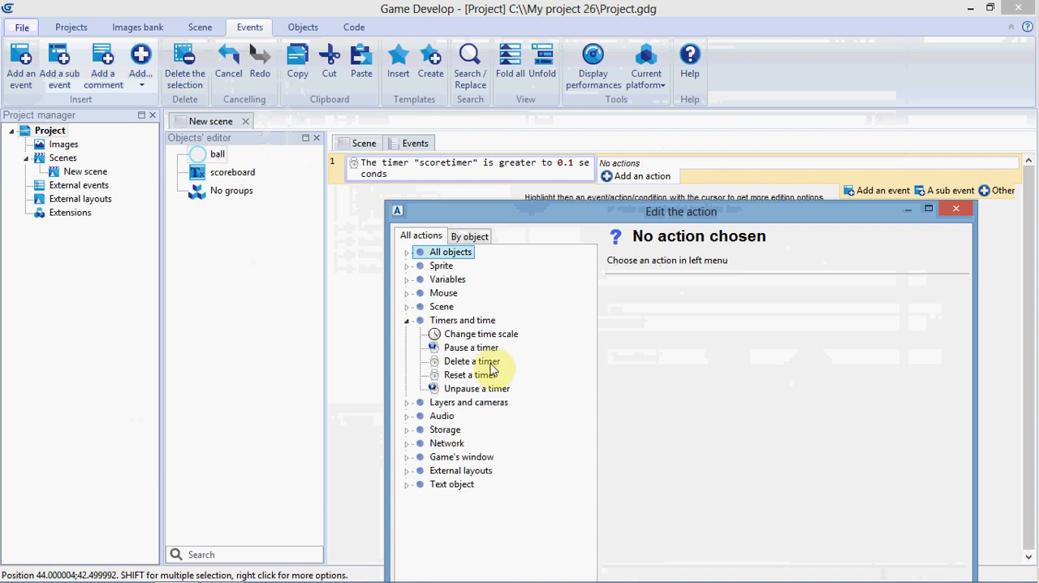
left_click(467, 373)
type("\"scoretimer\"")
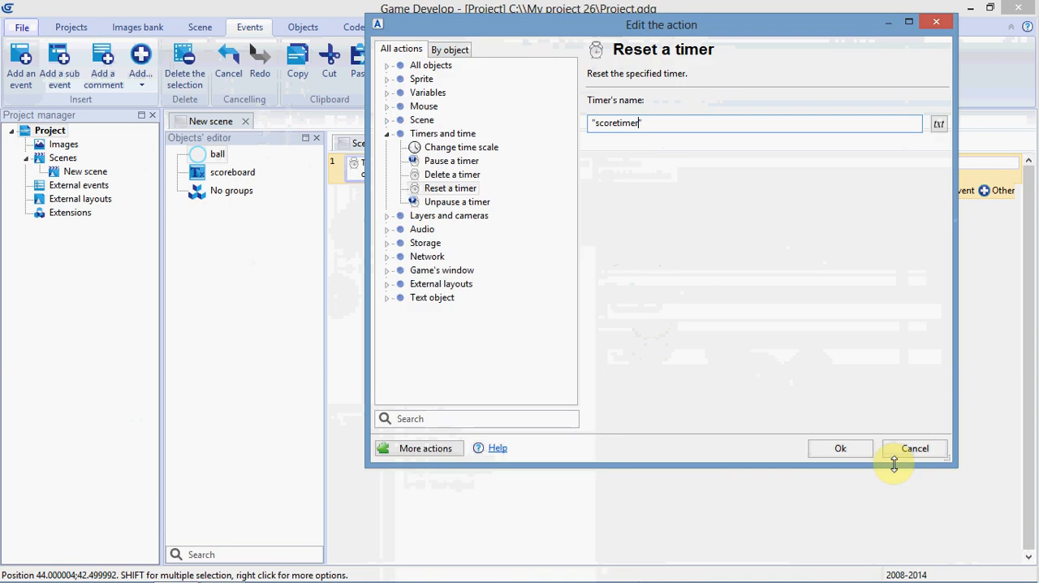
left_click(841, 448)
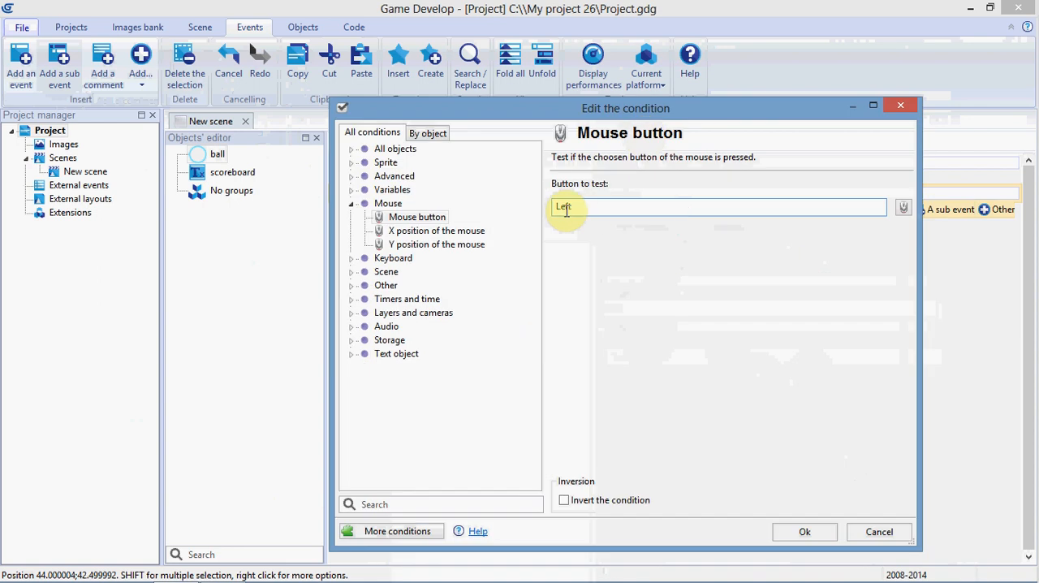
mouse_move(463, 217)
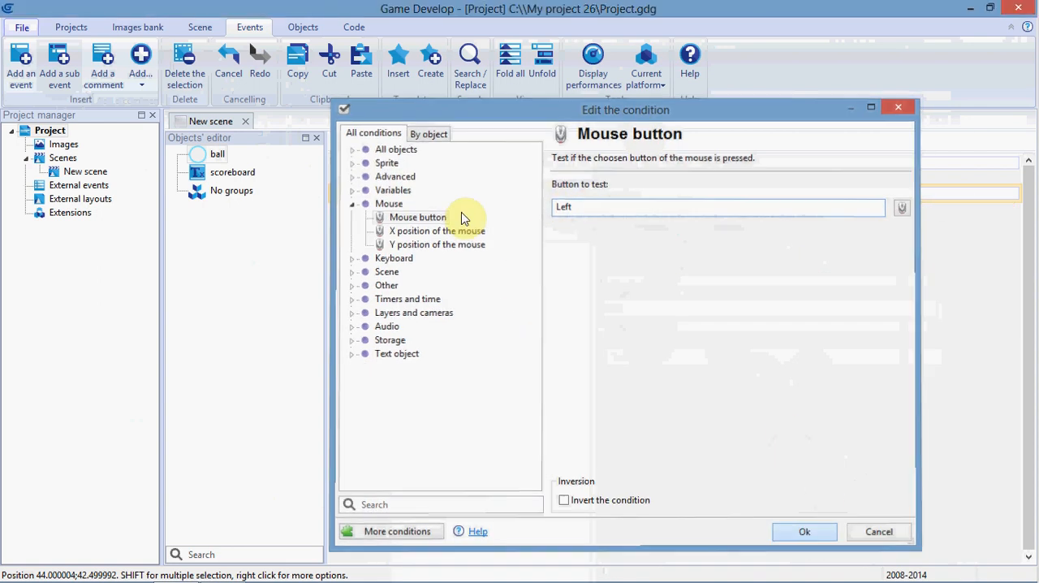
Step: Confirm the left-click condition and add a cursor-is-on-ball condition to the same event
left_click(805, 533)
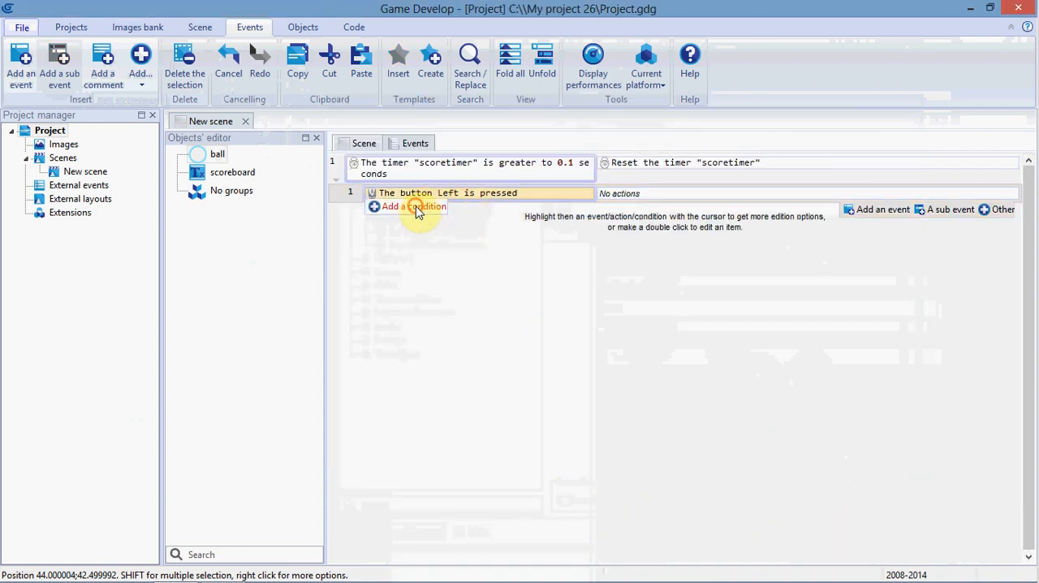
left_click(409, 206)
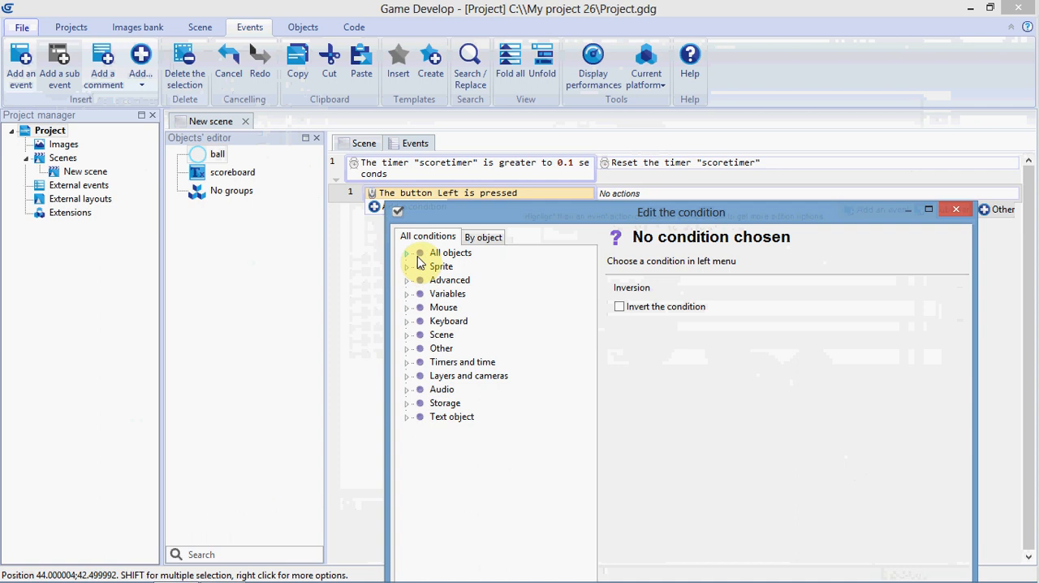
left_click(407, 266)
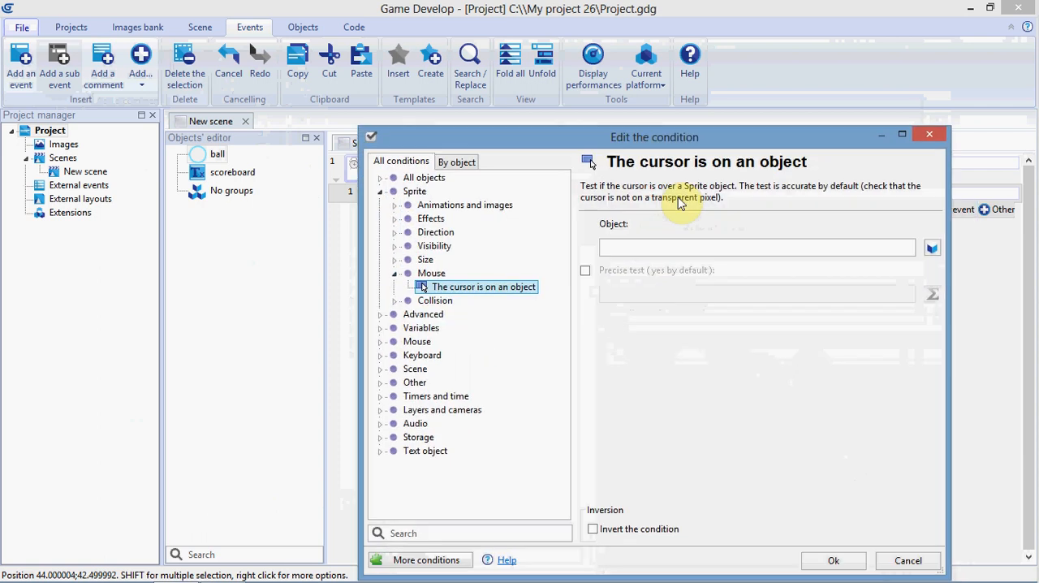
left_click(755, 247)
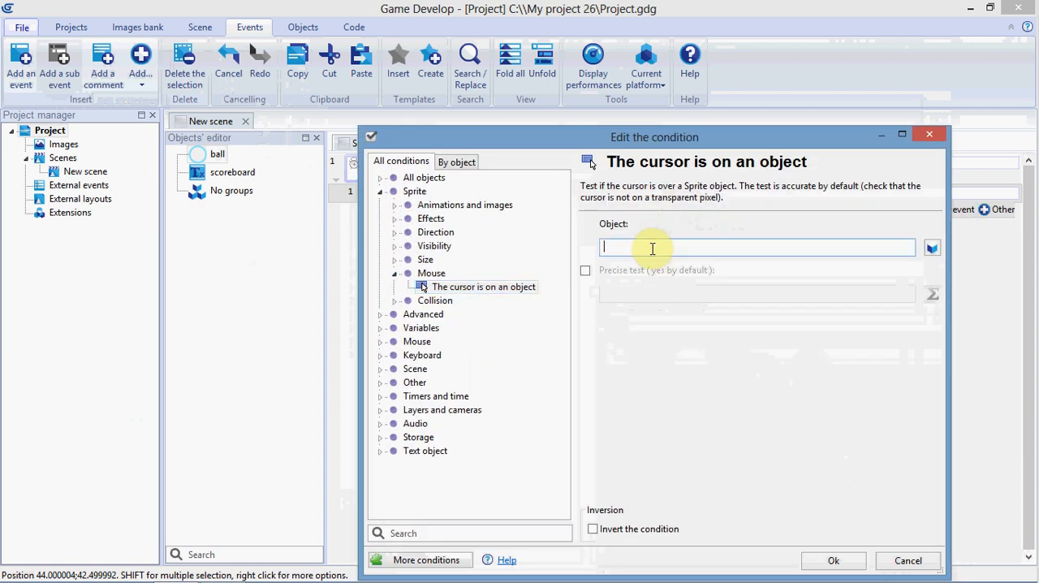
type("ball")
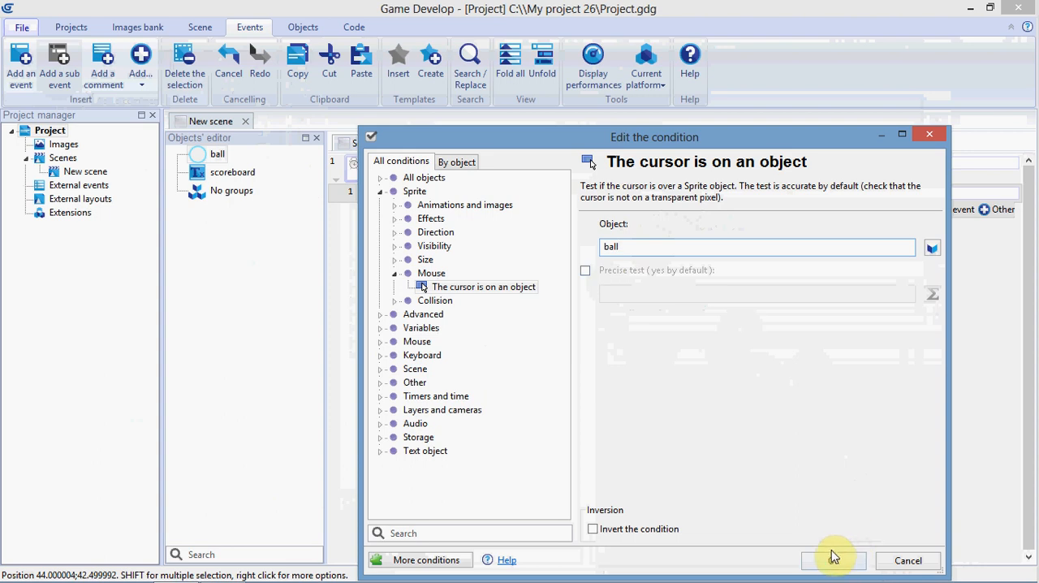
left_click(831, 562)
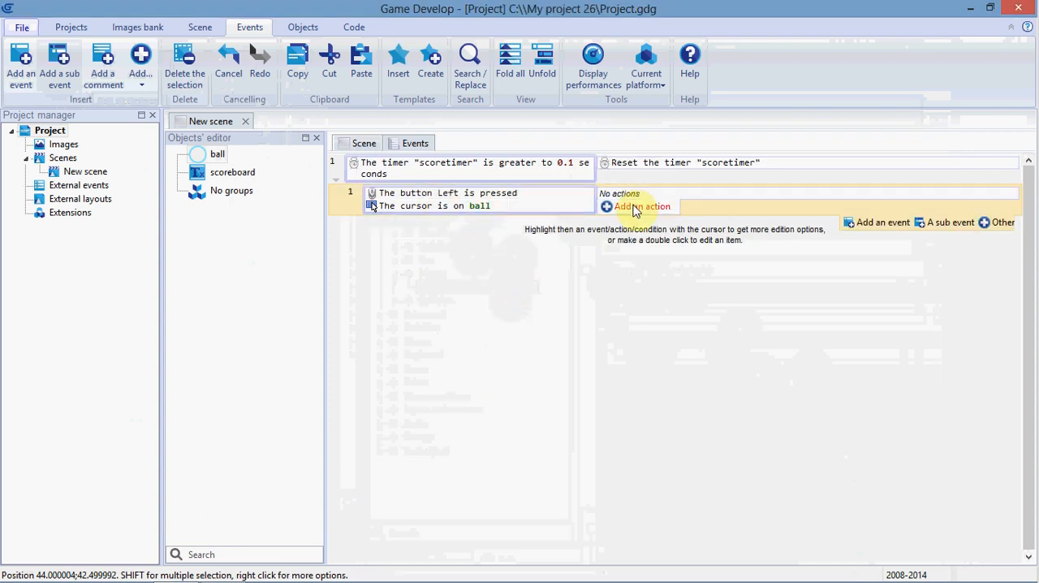
Step: Add an action adding 10 to the playerscore scene variable
left_click(637, 205)
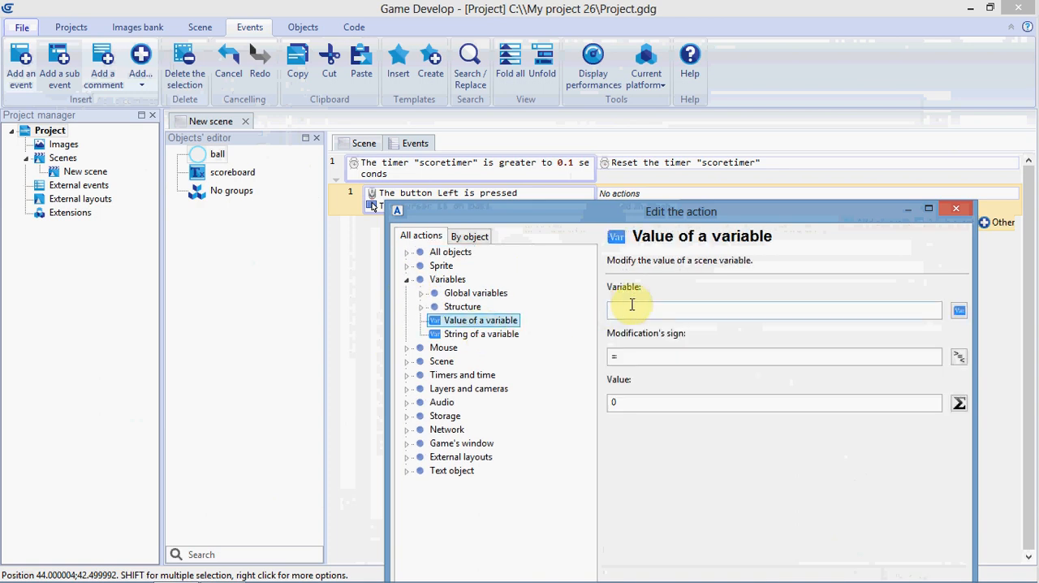
type("playerscore")
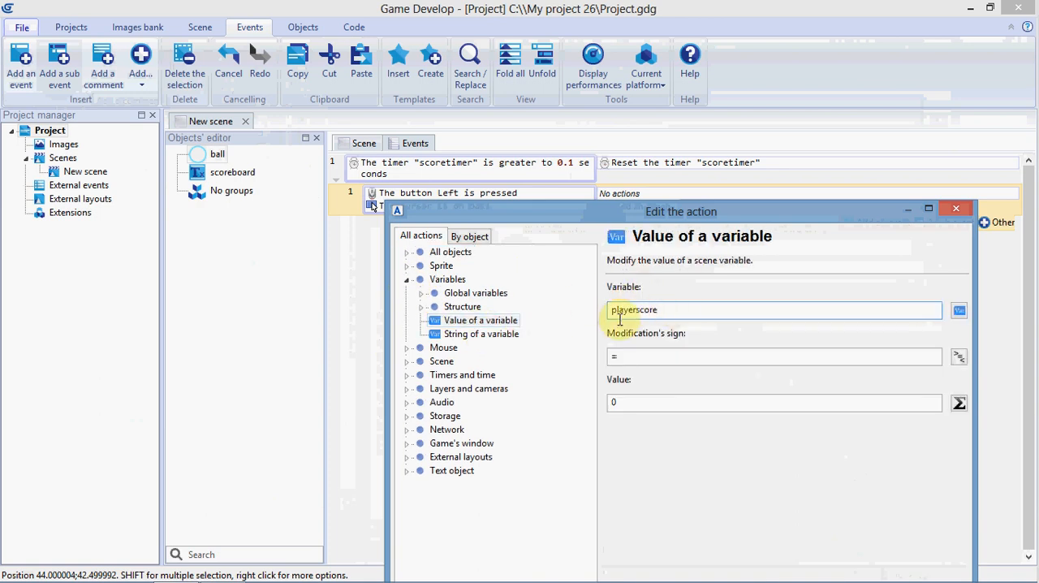
left_click(656, 357)
type("+")
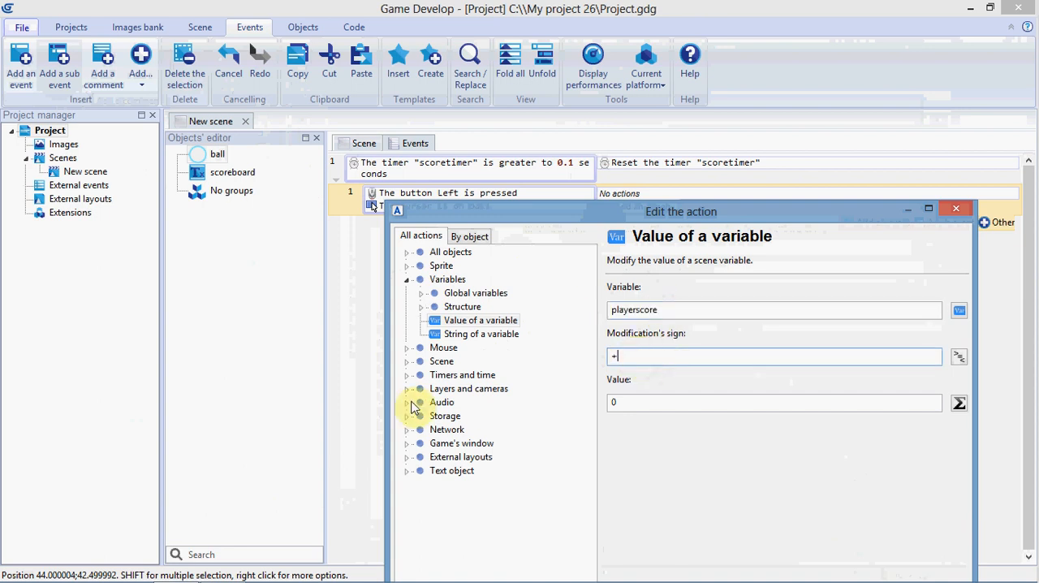
type("1")
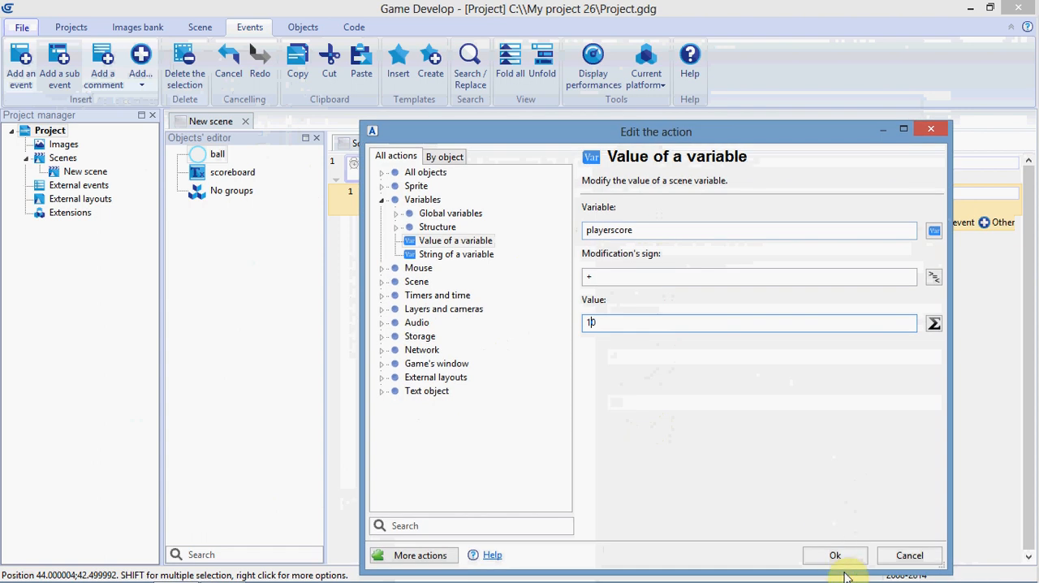
left_click(834, 555)
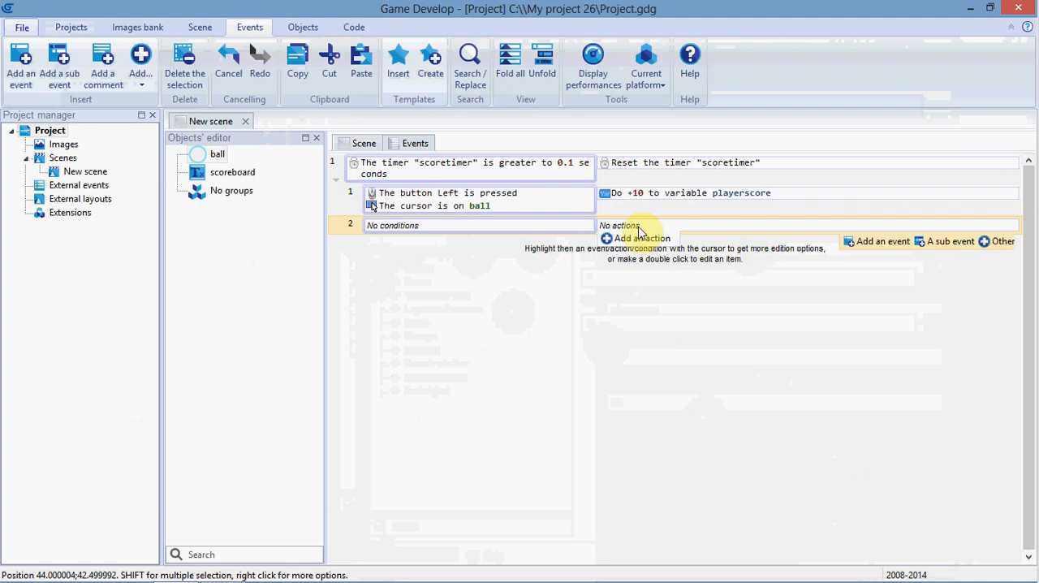
Step: Begin adding an action to the new empty event
left_click(641, 237)
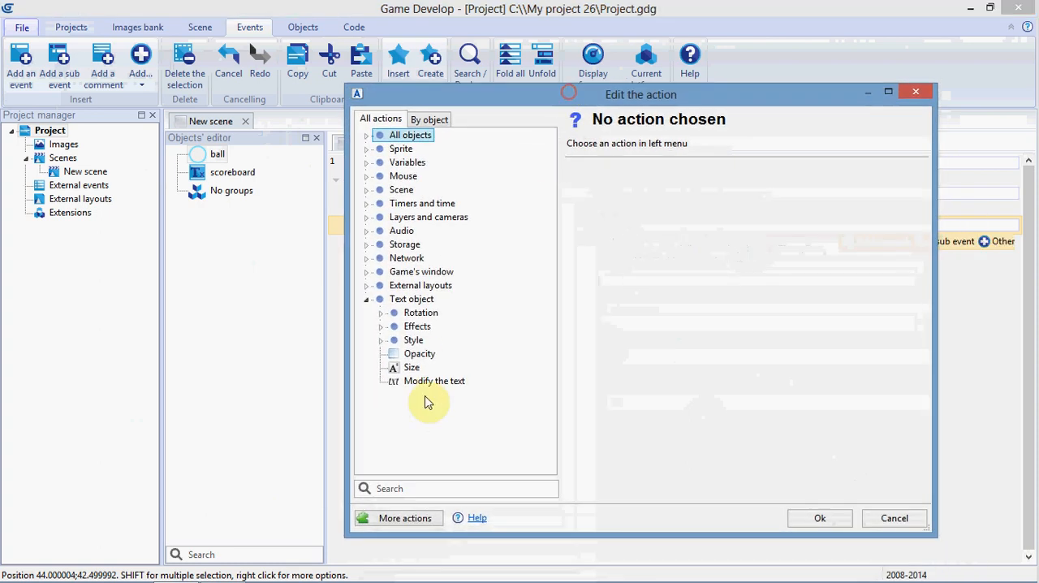
Step: Choose Modify the text for scoreboard with text beginning "Score: " +
left_click(435, 380)
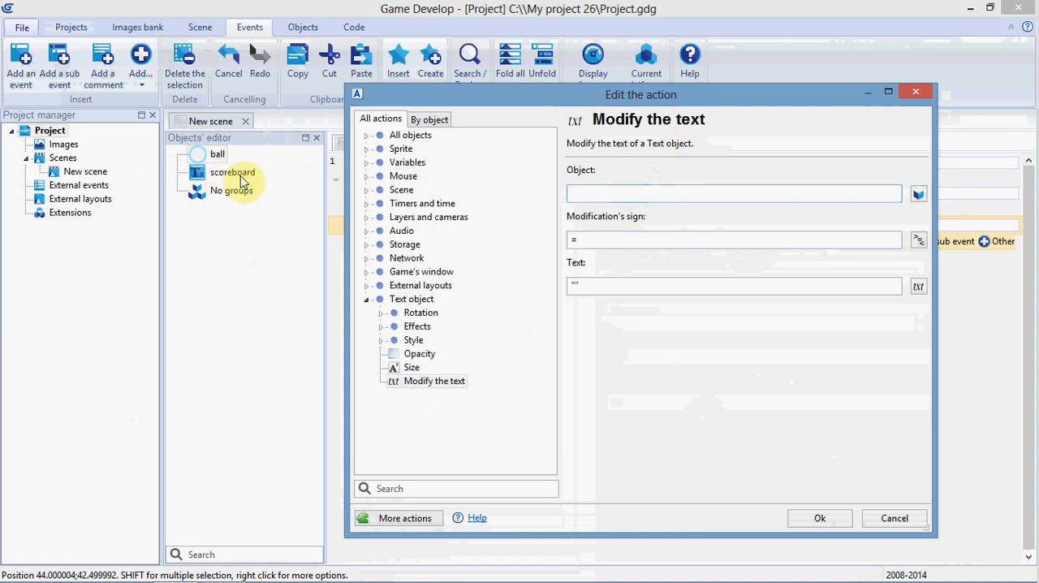
type("scoreboard")
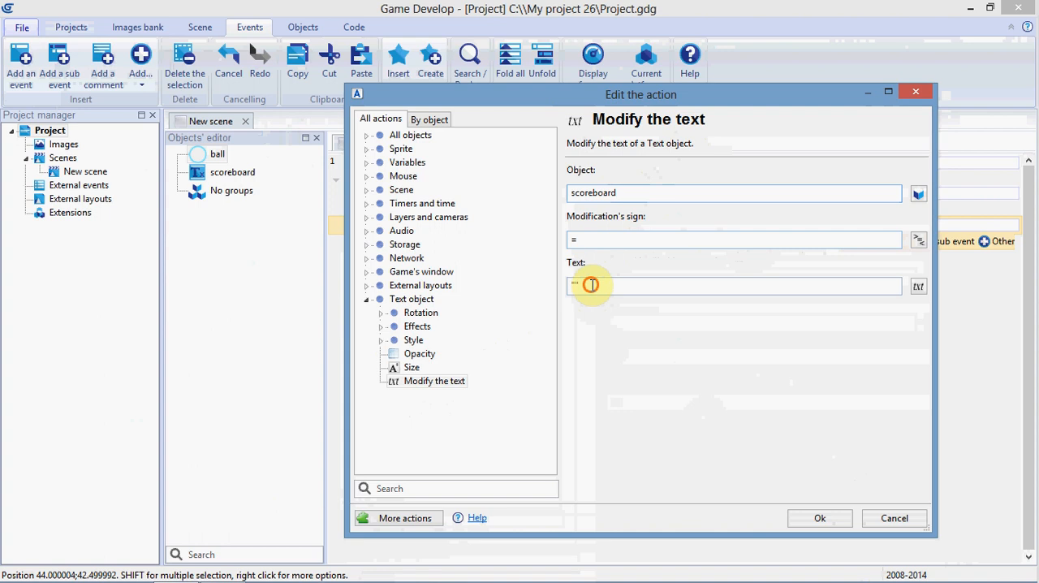
type("\"Score\"")
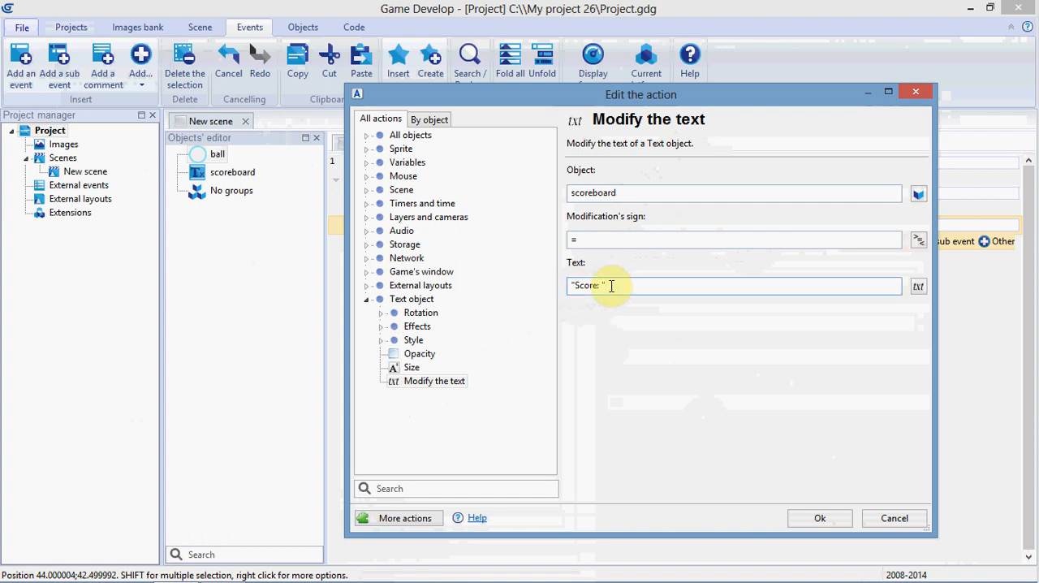
type("+")
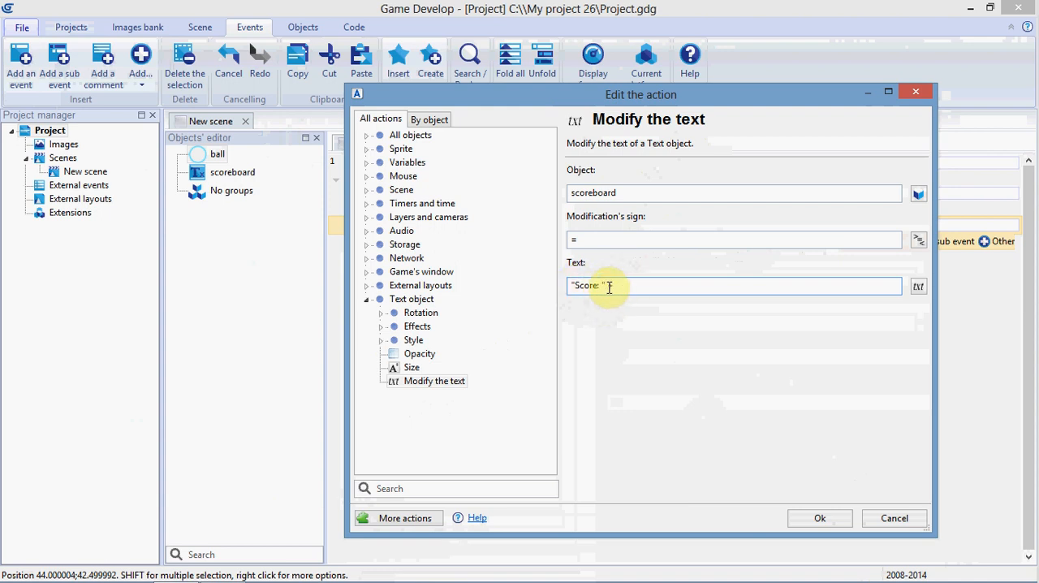
type("+")
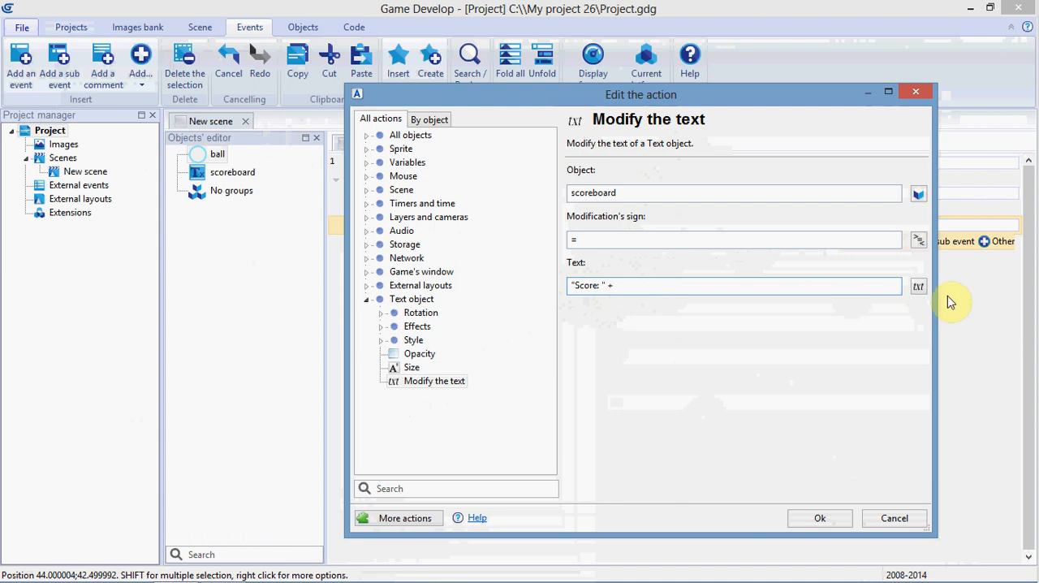
mouse_move(919, 286)
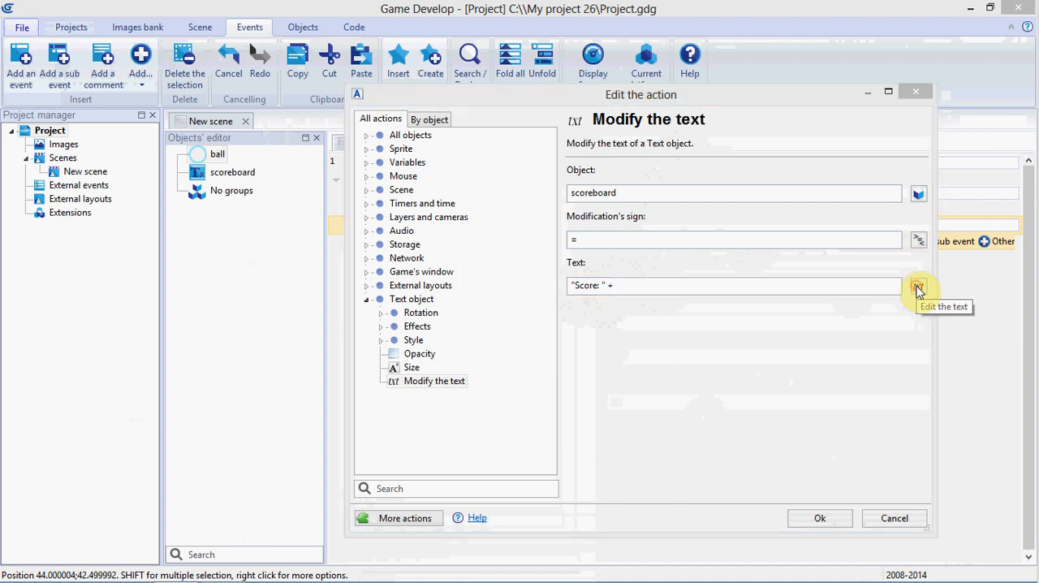
Step: Append VariableString(playerscore) from Scene variables to the text and confirm the action
left_click(918, 286)
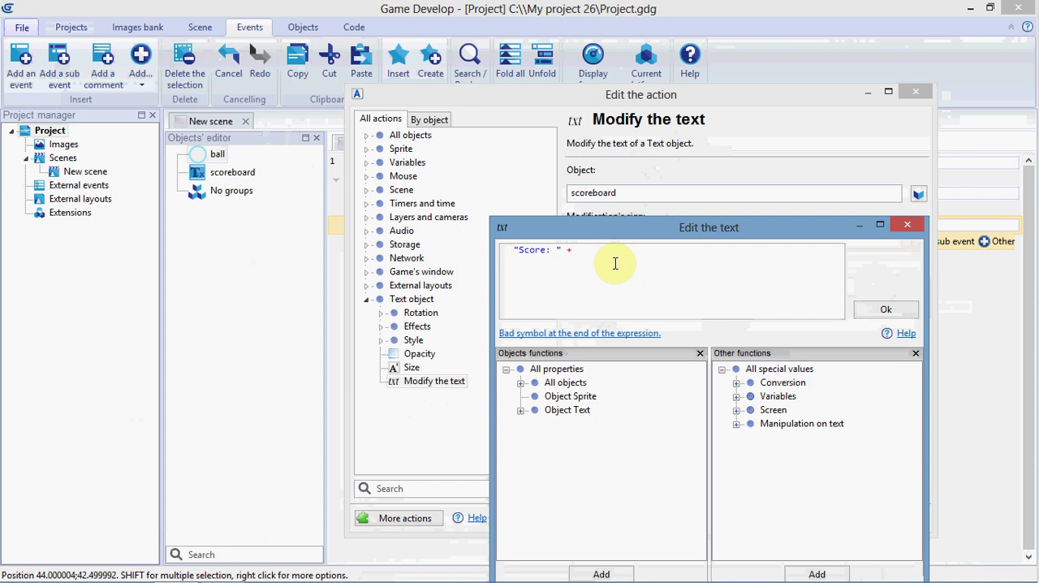
mouse_move(744, 412)
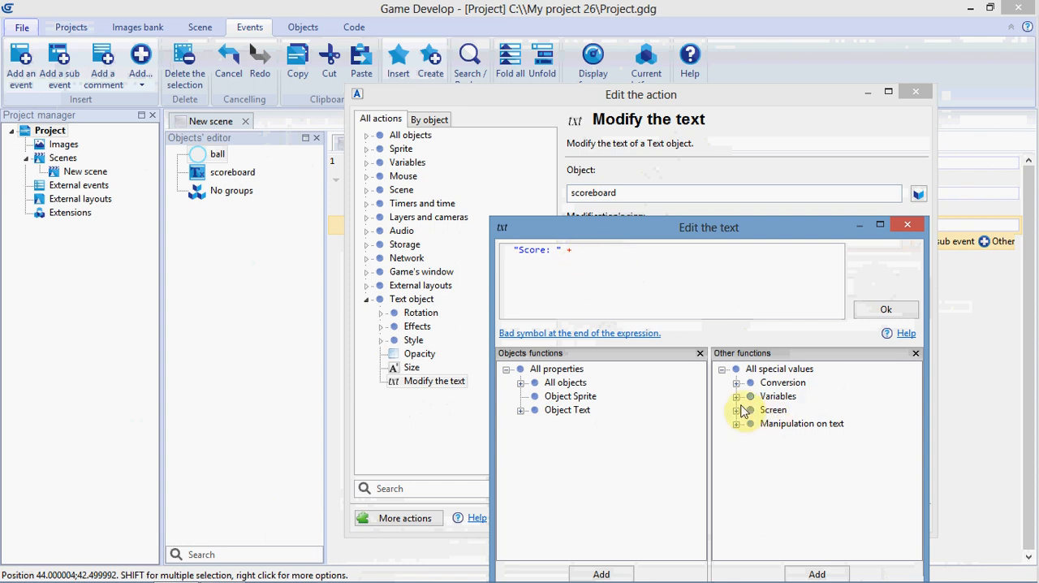
left_click(738, 396)
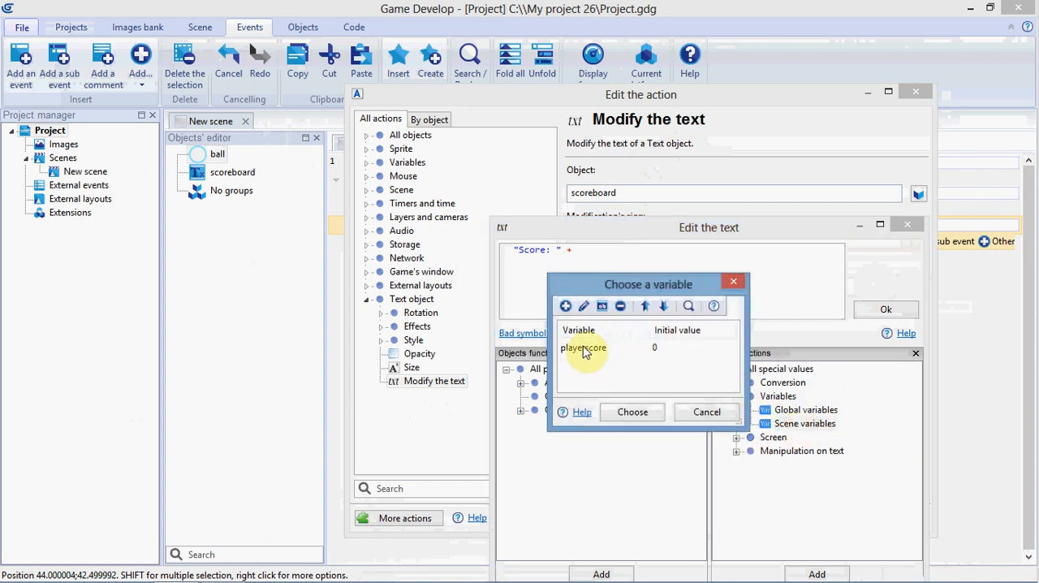
left_click(631, 412)
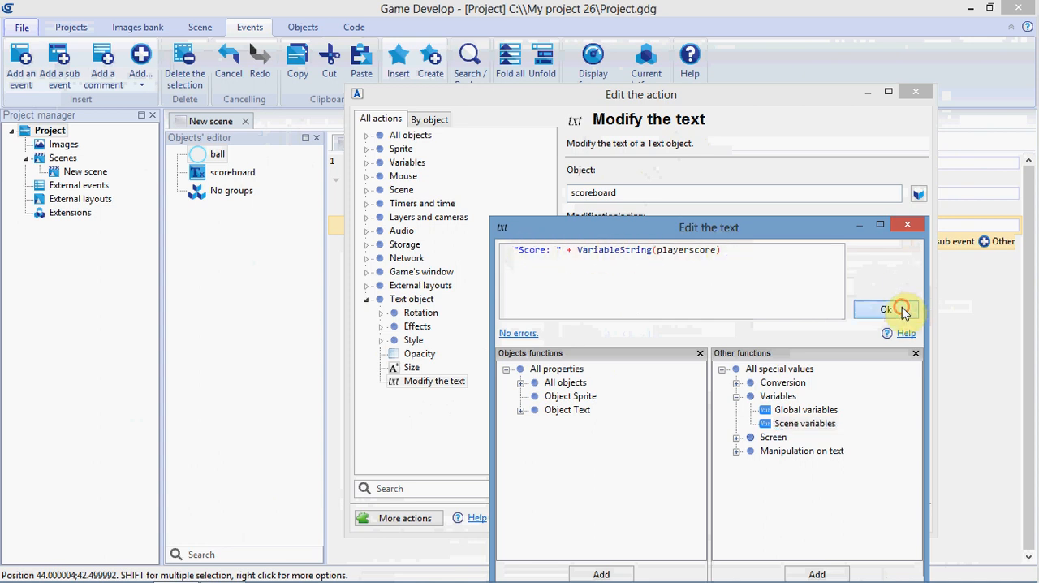
left_click(885, 308)
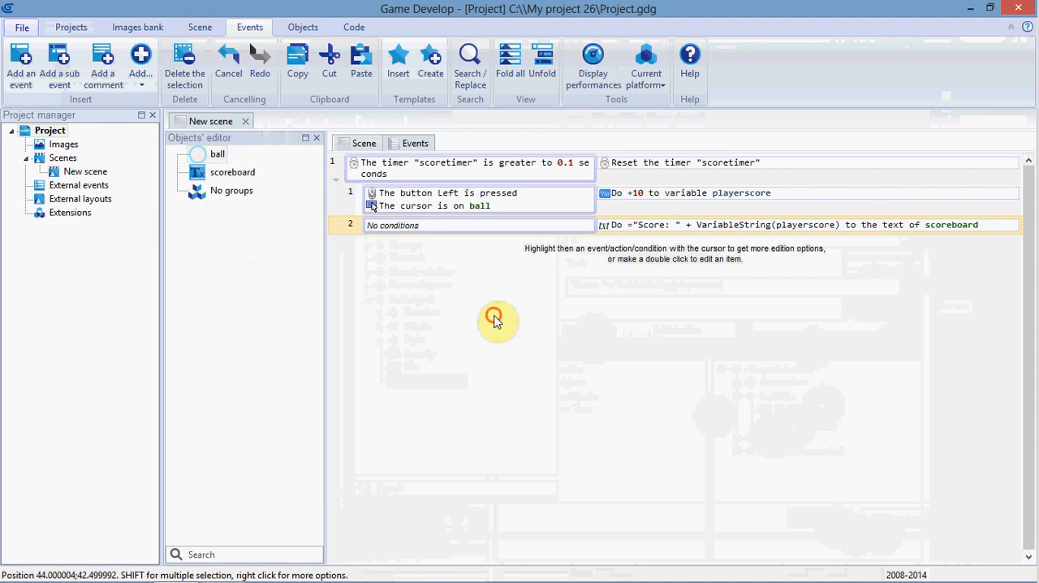
Step: Drag a scoreboard text instance from the Objects editor onto the scene above the ball
left_click(363, 143)
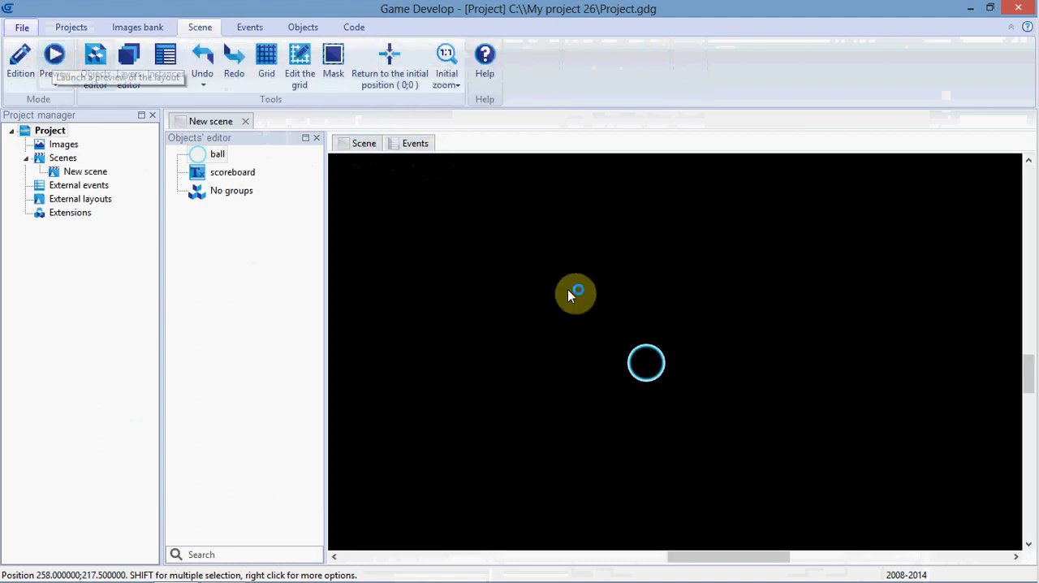
left_click_drag(576, 292, 477, 235)
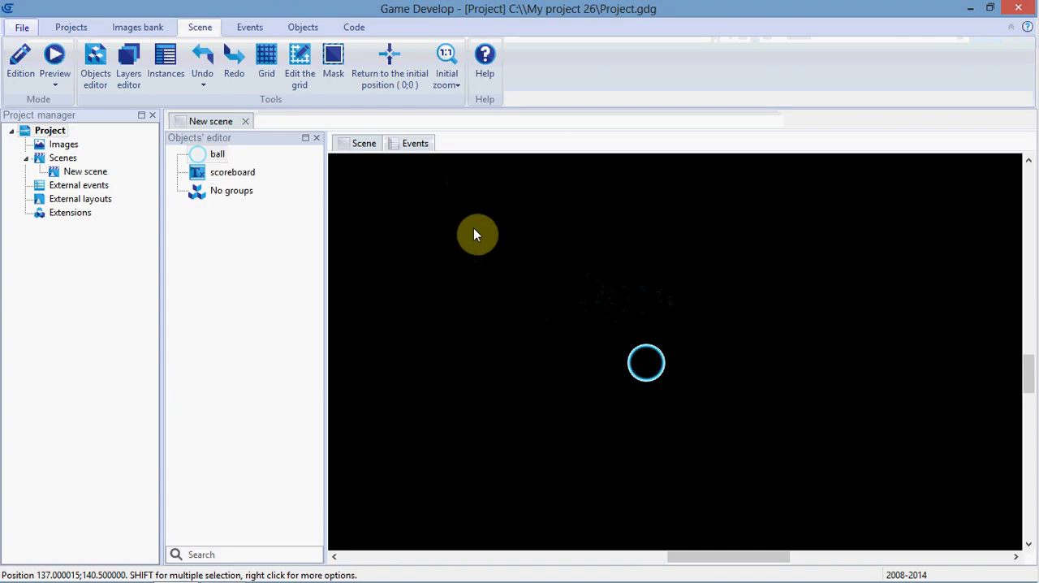
left_click(232, 172)
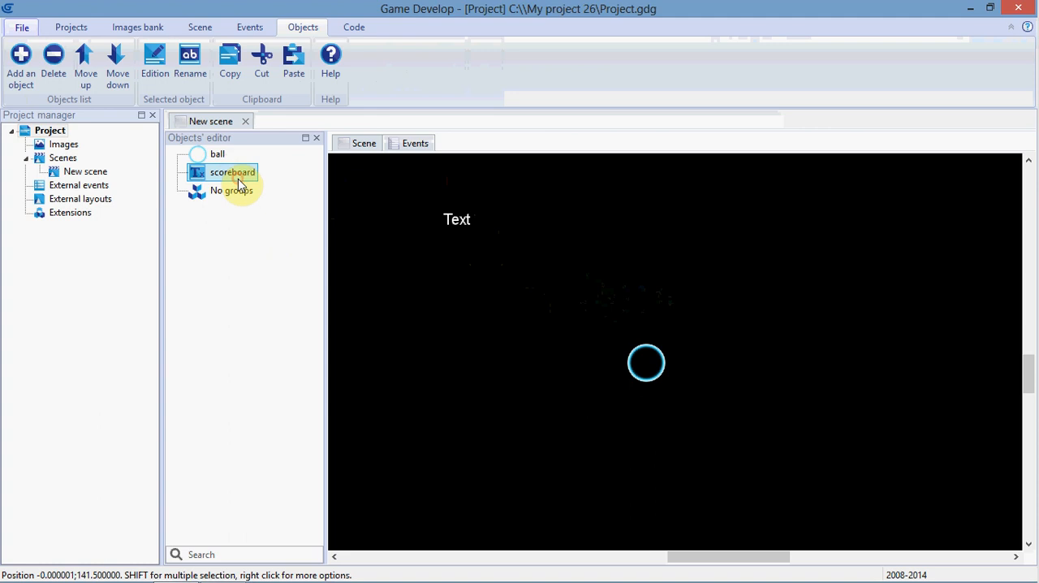
Step: Set the scoreboard text object's size to 60 so a large 'Text' shows above the ball
double_click(230, 172)
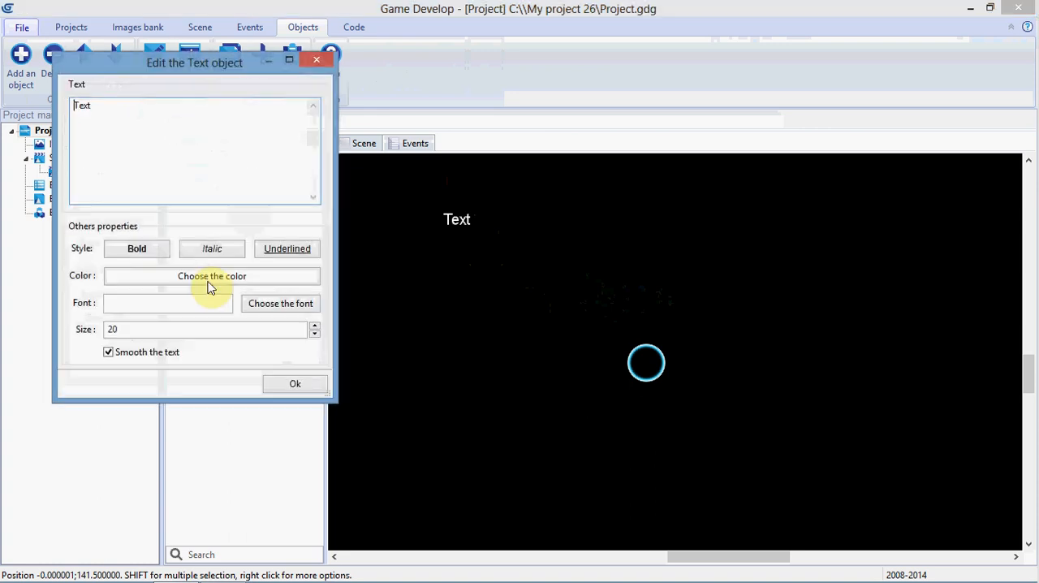
type("60")
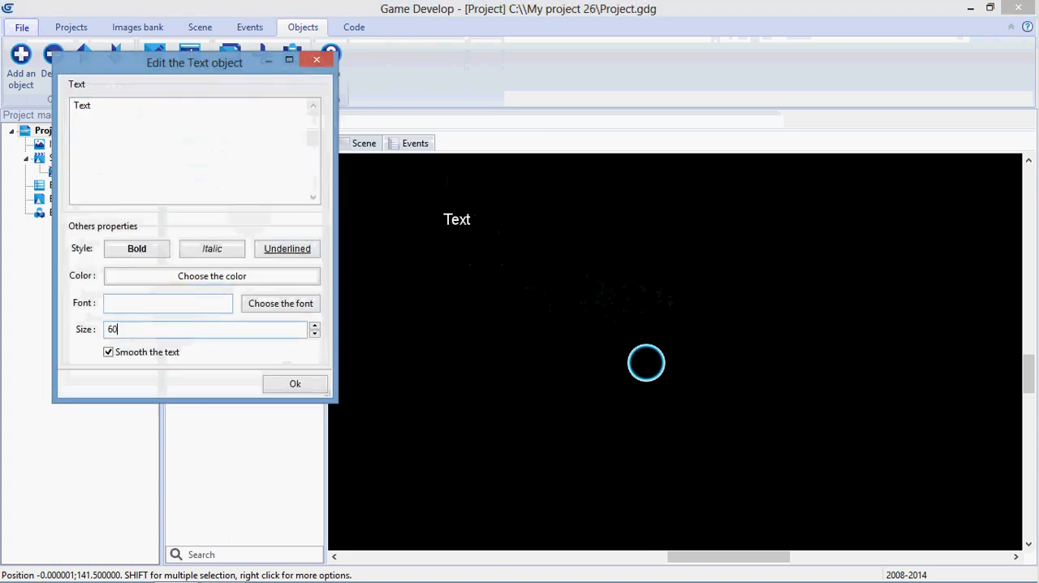
left_click(295, 383)
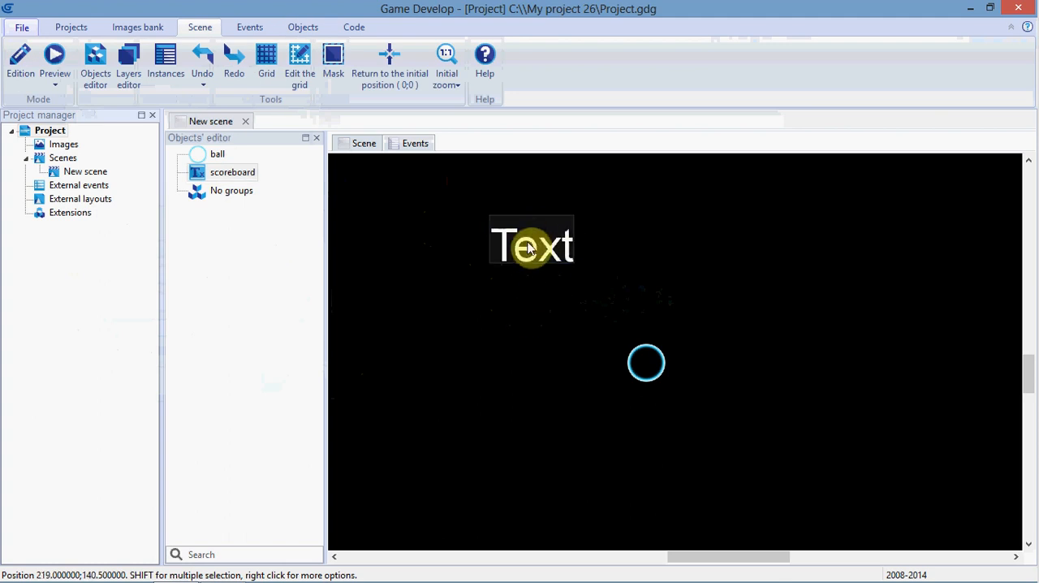
left_click(415, 143)
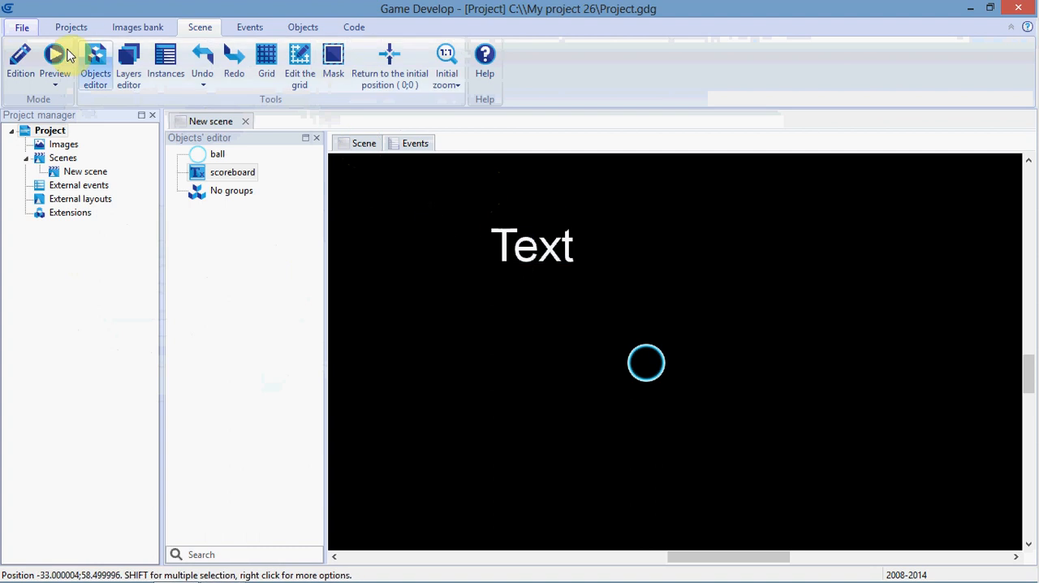
Step: Run the browser preview and click the ball until the scoreboard reads 'Score: 50'
left_click(55, 55)
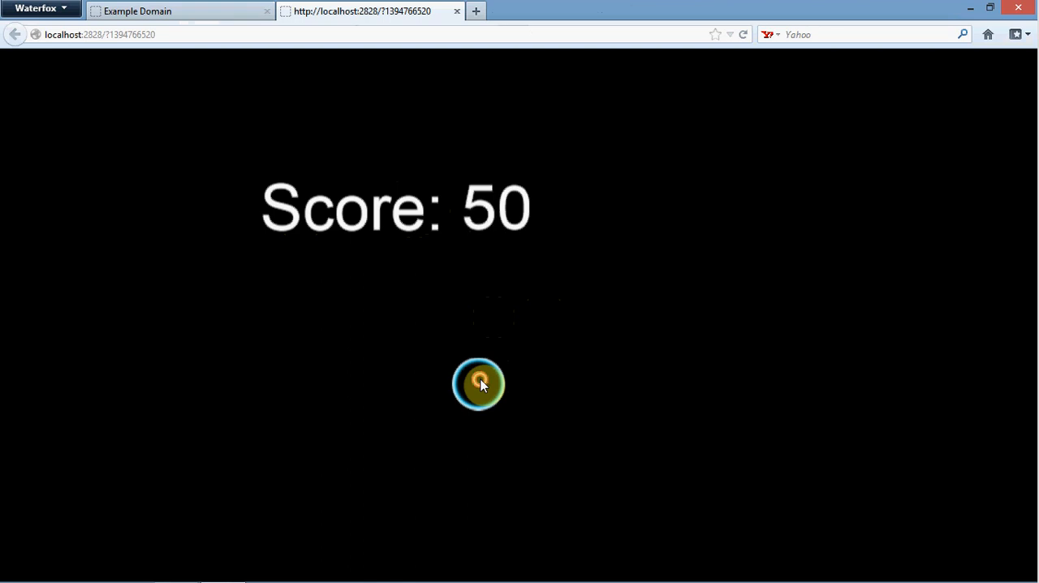
left_click(474, 385)
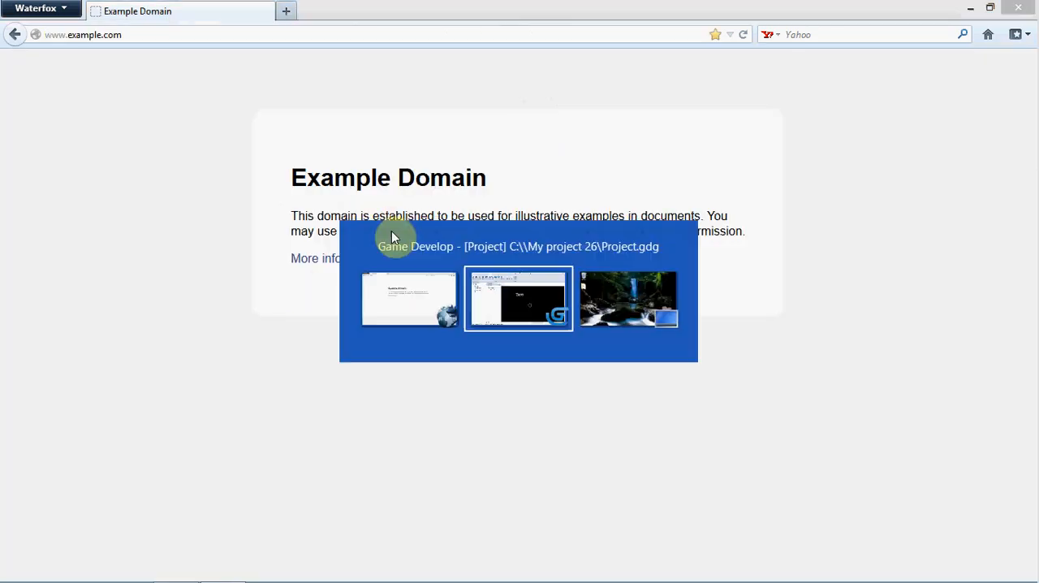
Step: Return to Game Develop and show the scene's three events for timer, ball clicks and score
left_click(518, 299)
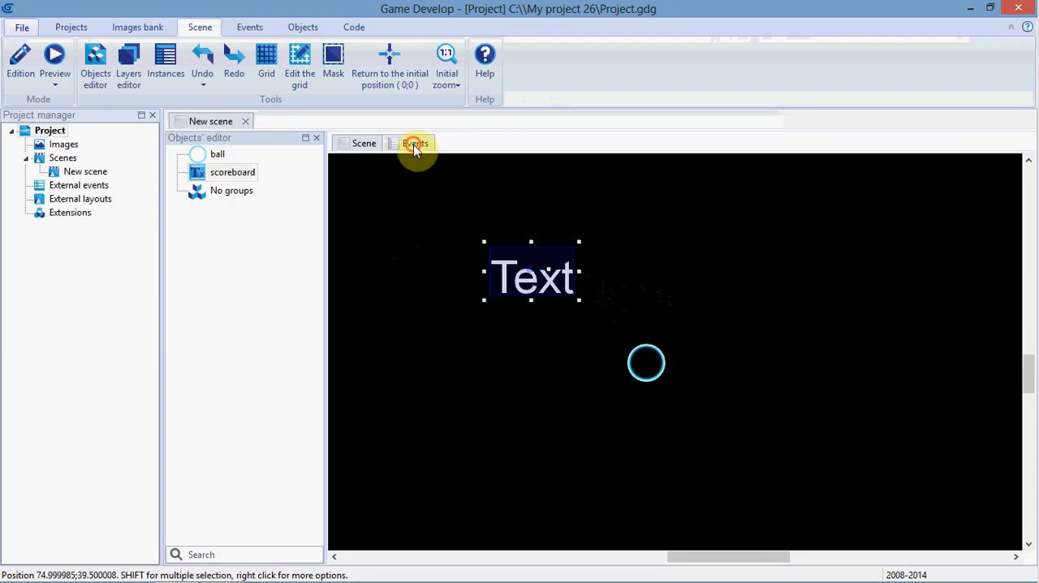
left_click(416, 143)
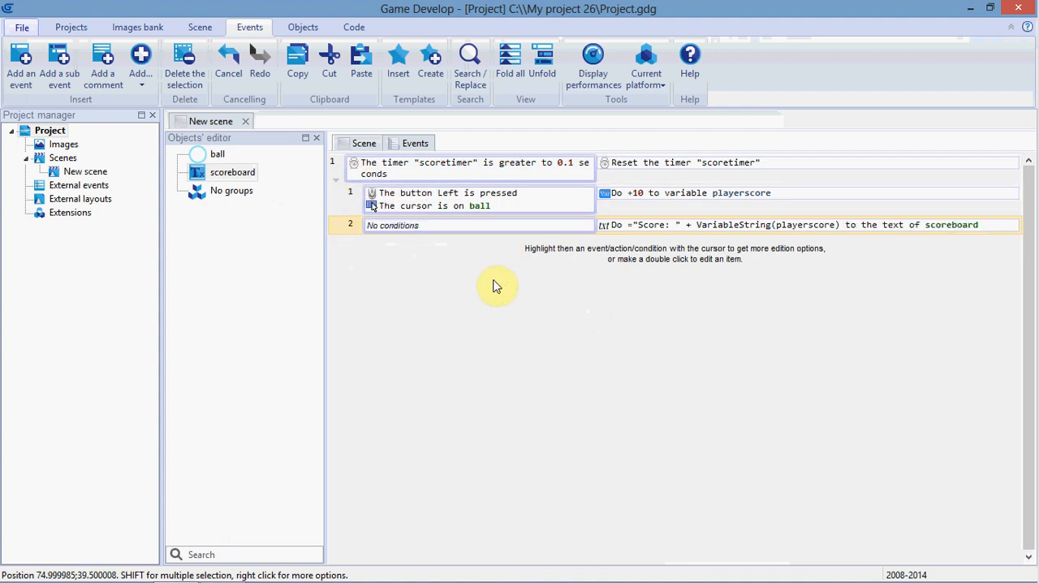
mouse_move(409, 246)
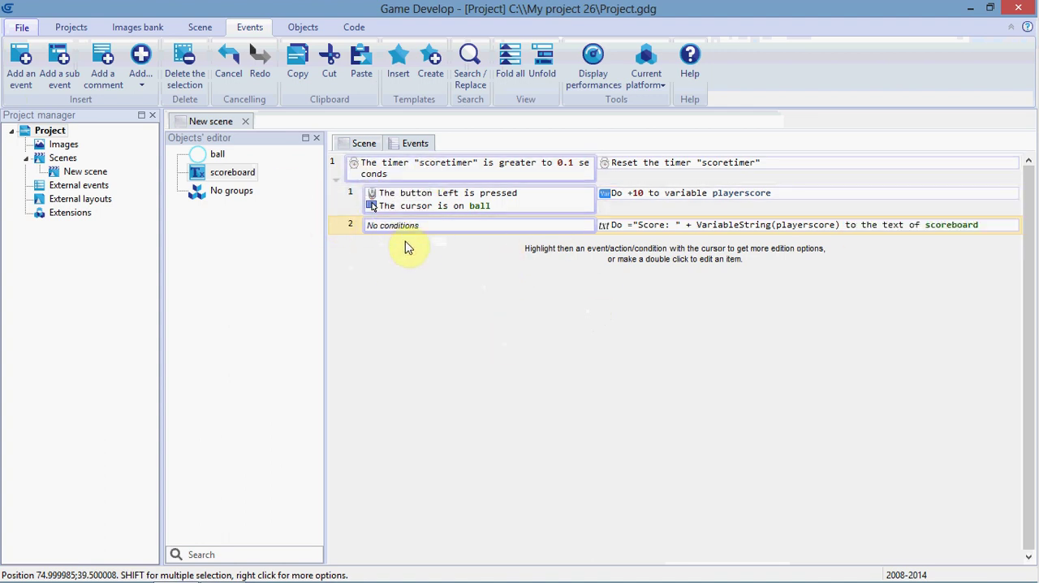